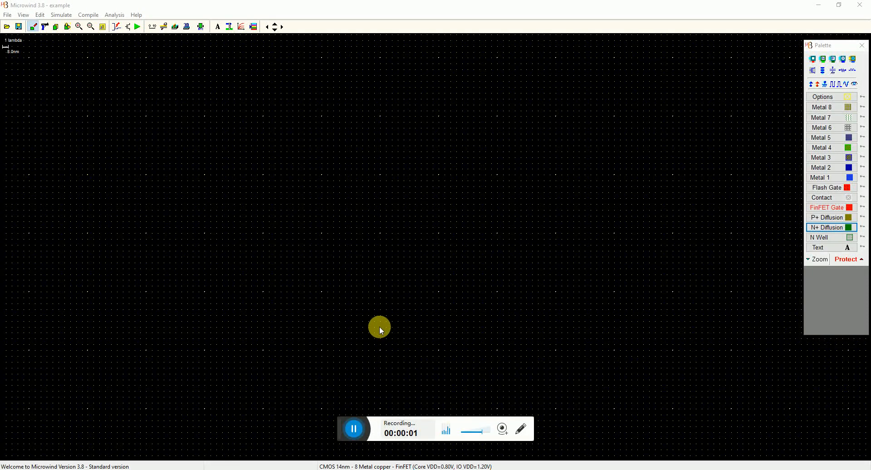
mouse_move(388, 319)
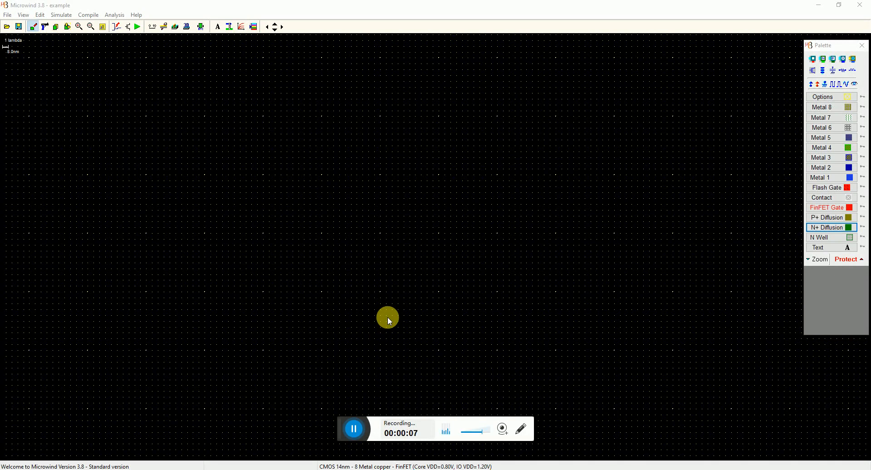
mouse_move(411, 149)
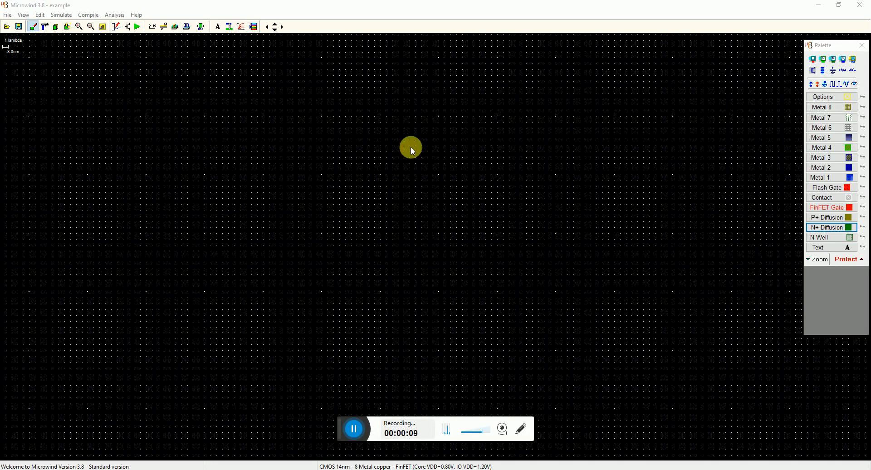
mouse_move(220, 89)
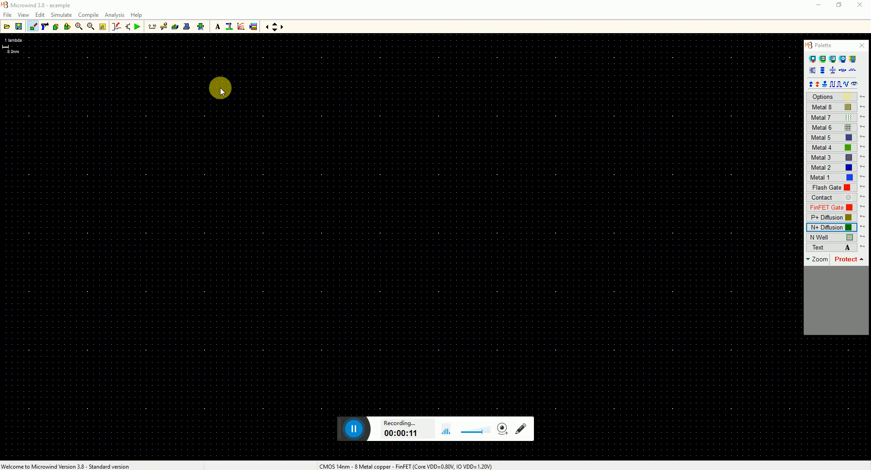
mouse_move(353, 456)
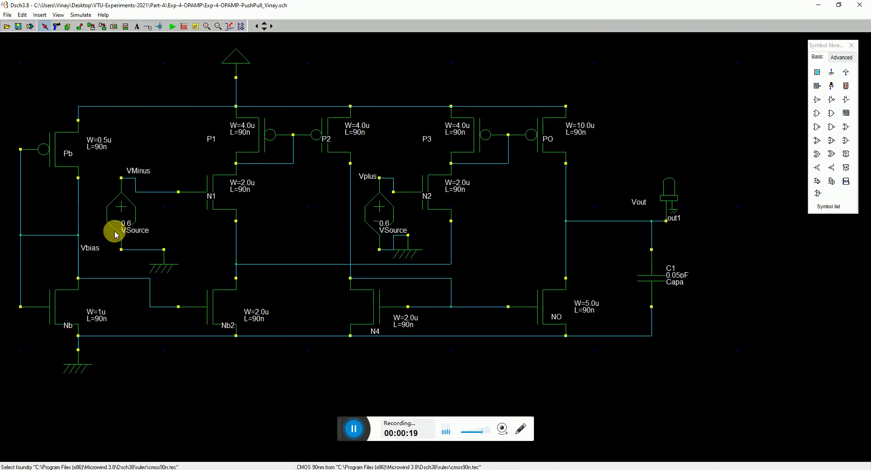
mouse_move(627, 251)
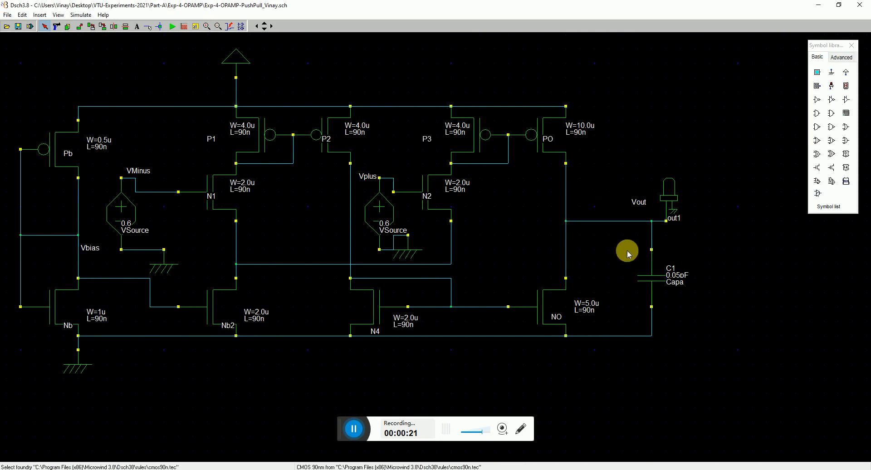
mouse_move(287, 142)
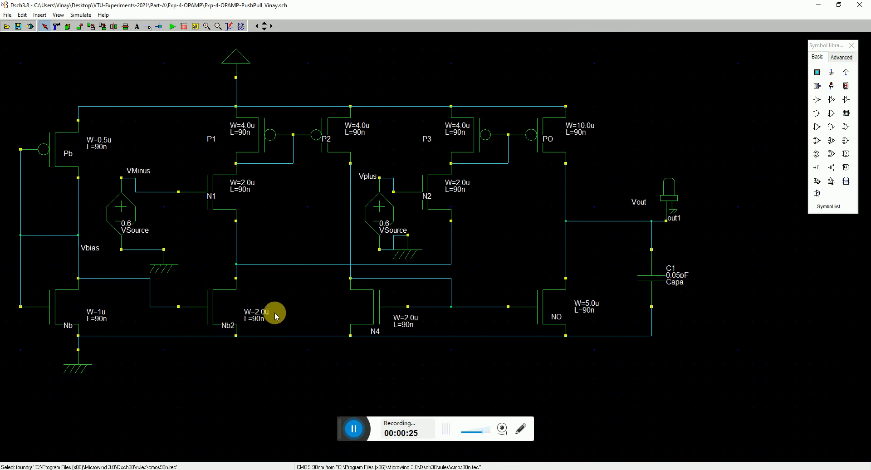
mouse_move(572, 336)
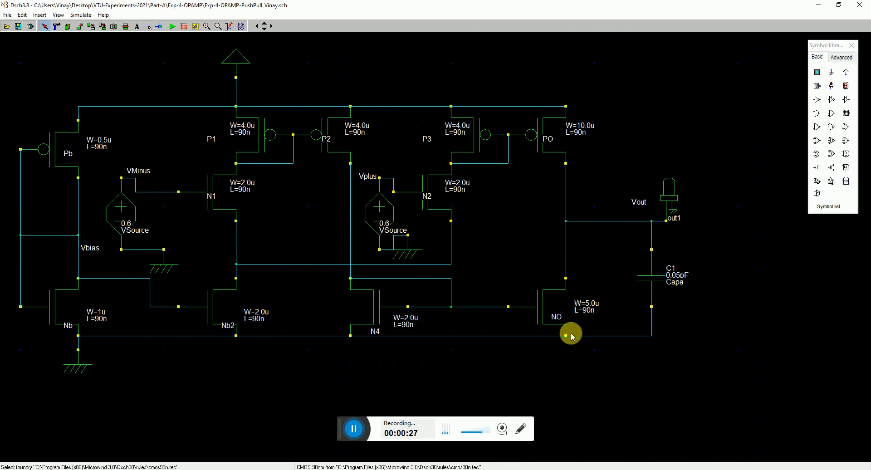
mouse_move(556, 336)
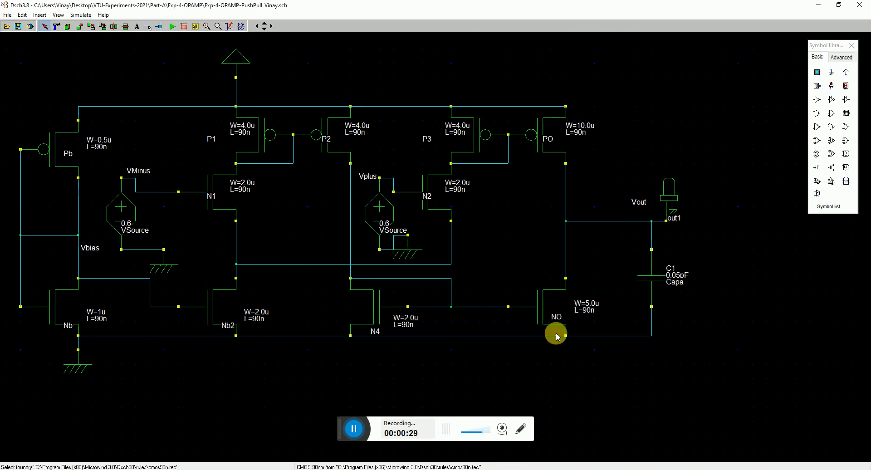
mouse_move(569, 325)
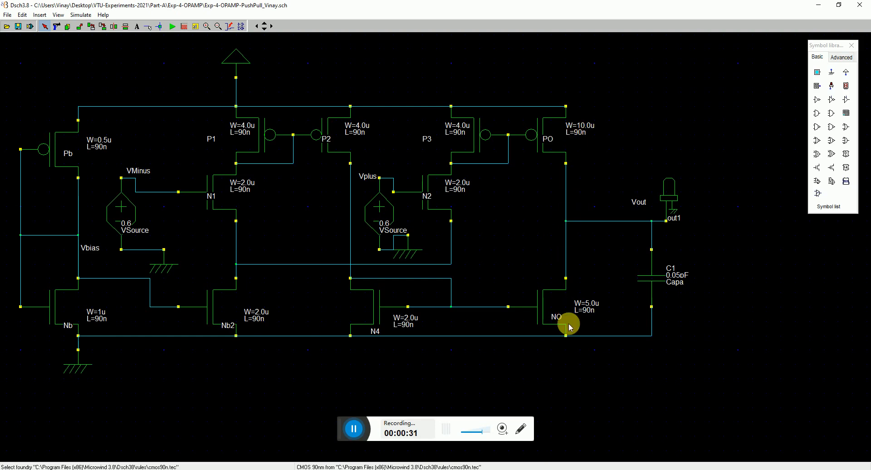
mouse_move(148, 277)
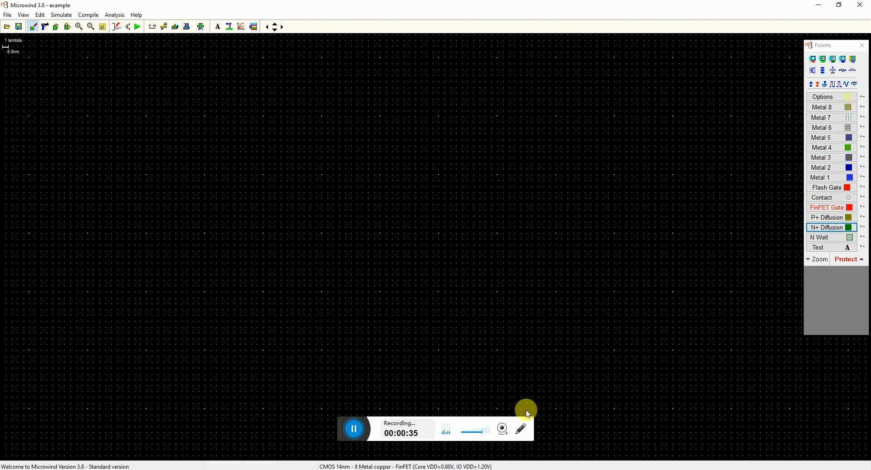
mouse_move(8, 15)
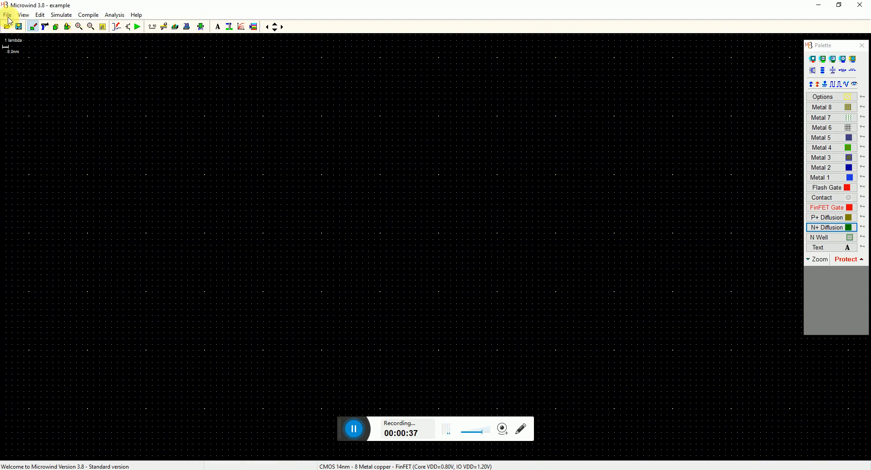
mouse_move(52, 55)
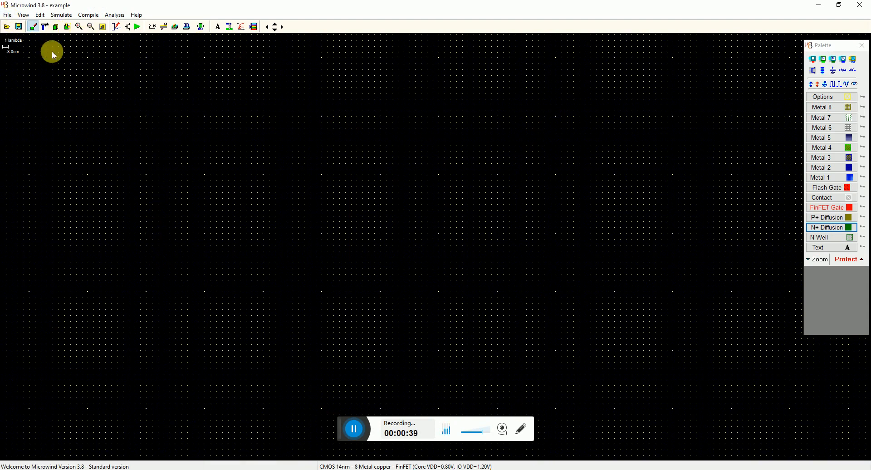
- Choose Select Foundry from the File menu to pick a new technology rule file
click(8, 15)
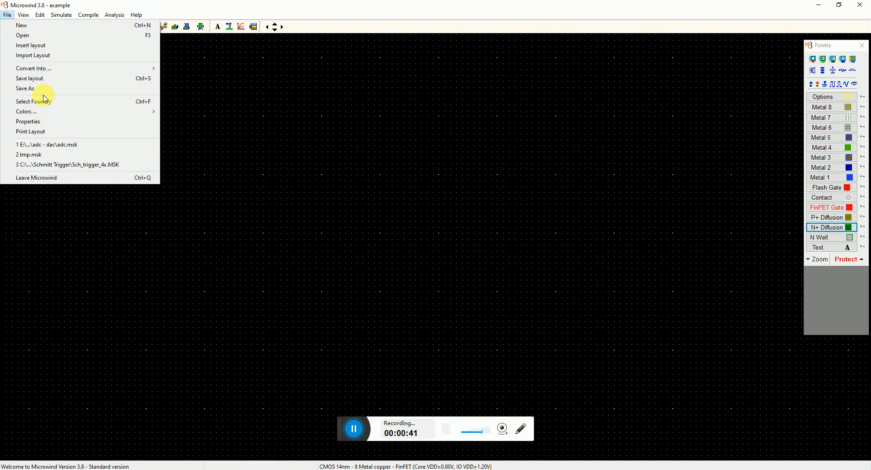
click(22, 35)
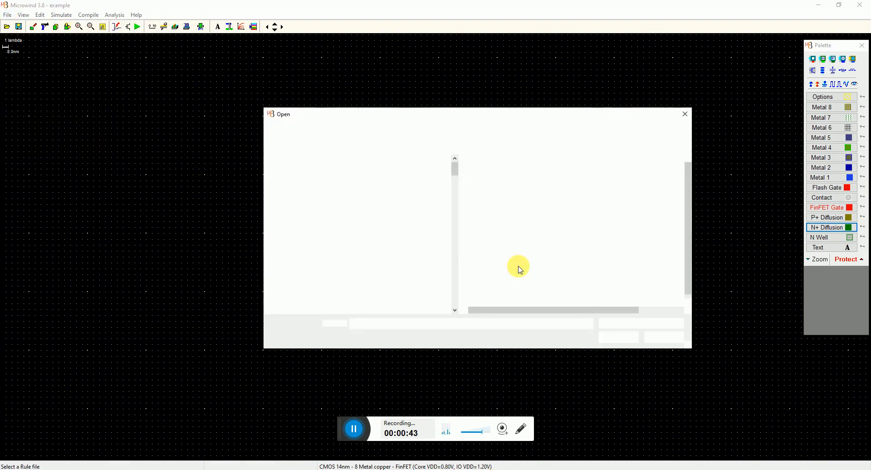
- Select the cmos90n rule file to switch to 90 nm CMOS technology
click(685, 113)
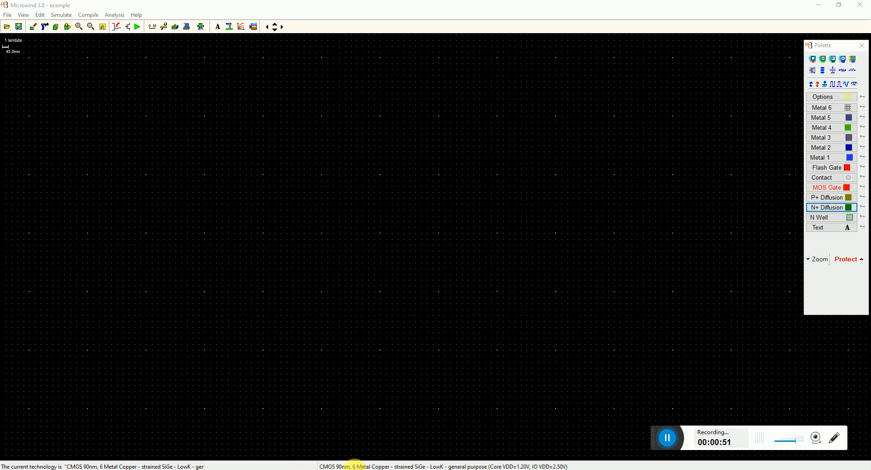
mouse_move(172, 111)
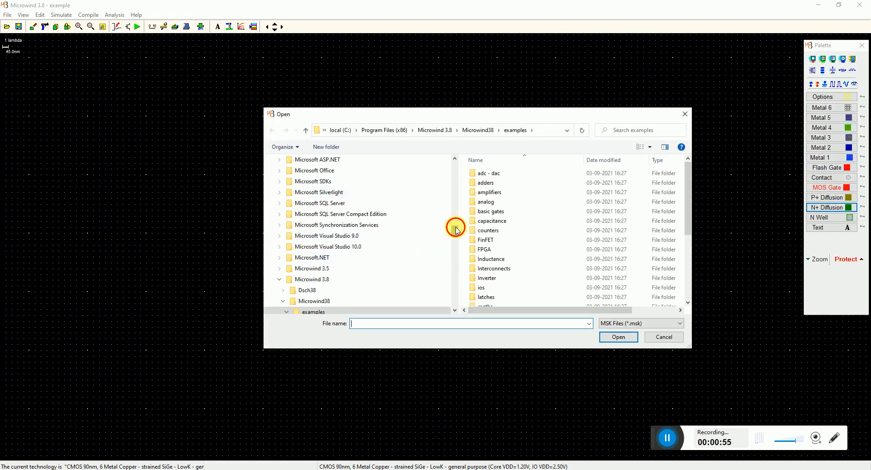
scroll(up, 3)
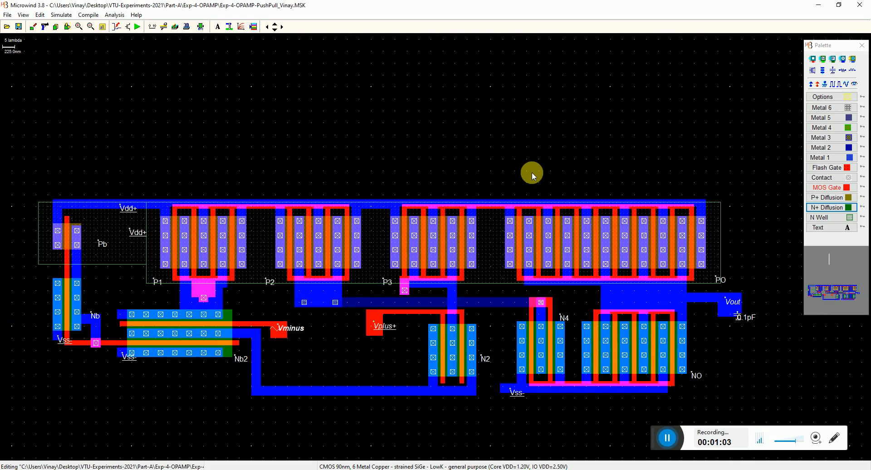
mouse_move(44, 313)
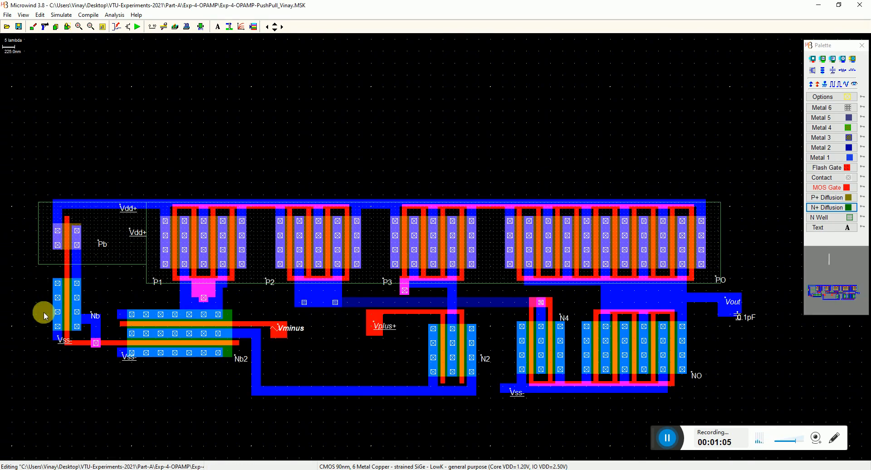
mouse_move(313, 285)
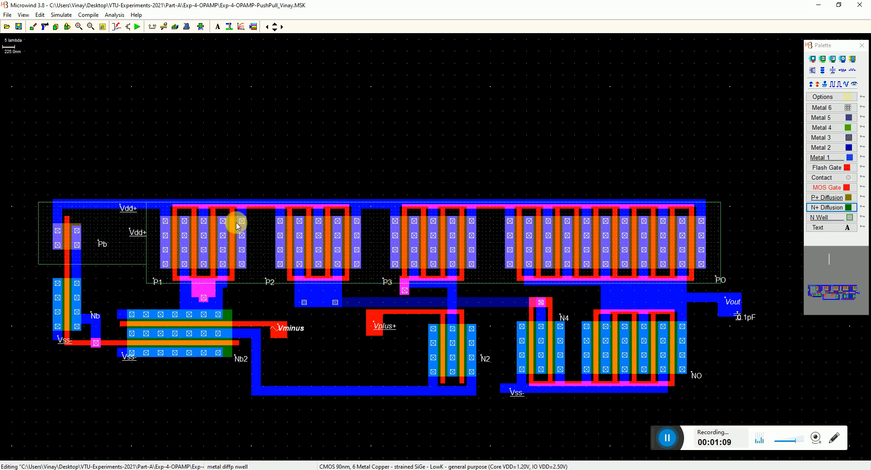
mouse_move(484, 271)
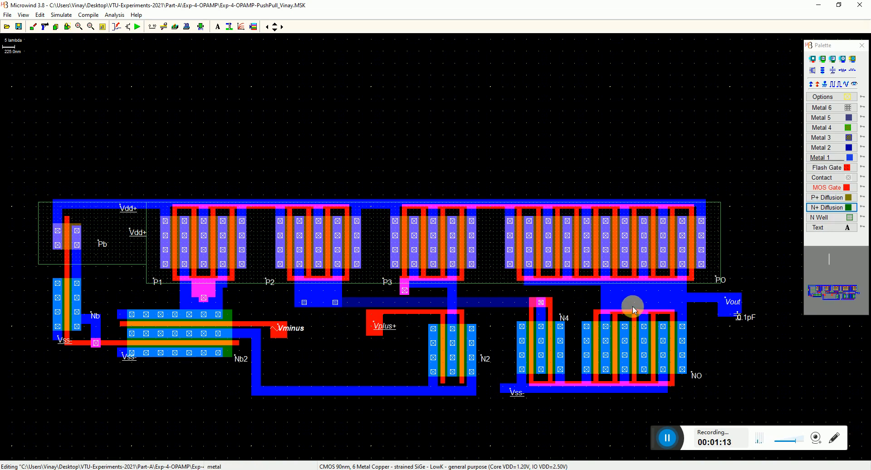
mouse_move(655, 244)
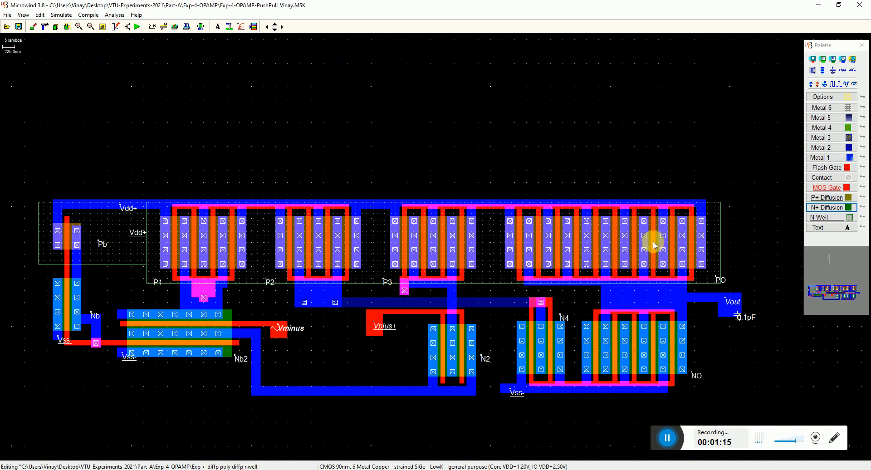
mouse_move(642, 225)
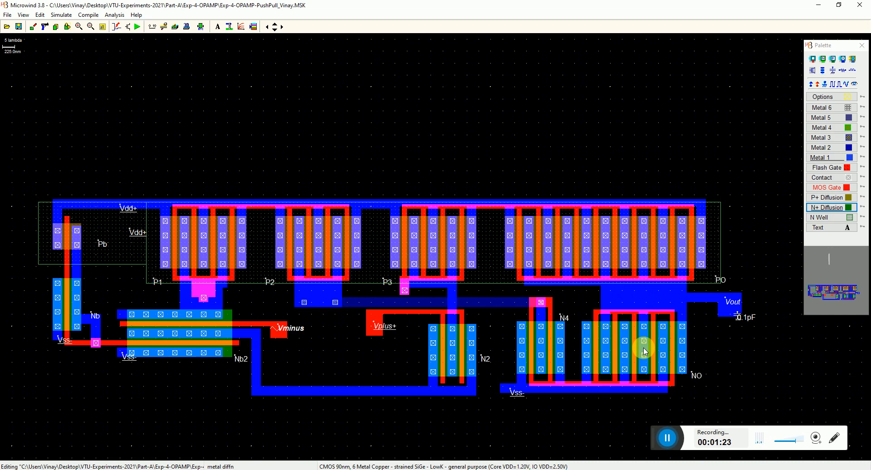
mouse_move(608, 349)
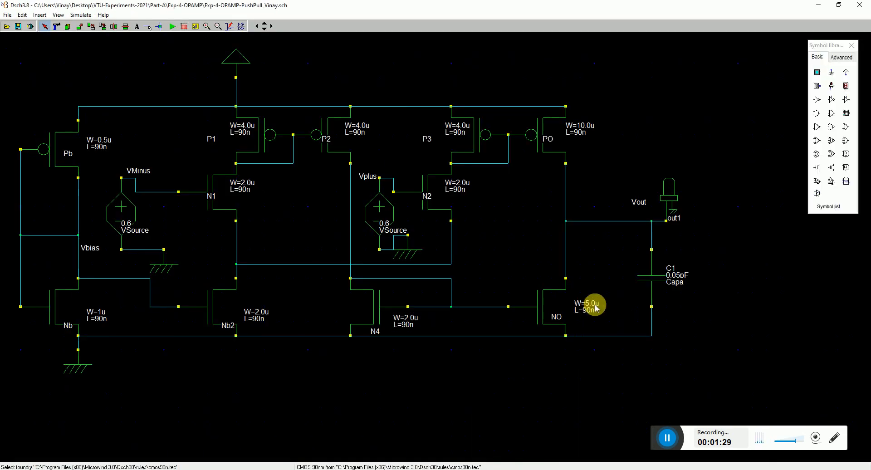
mouse_move(411, 230)
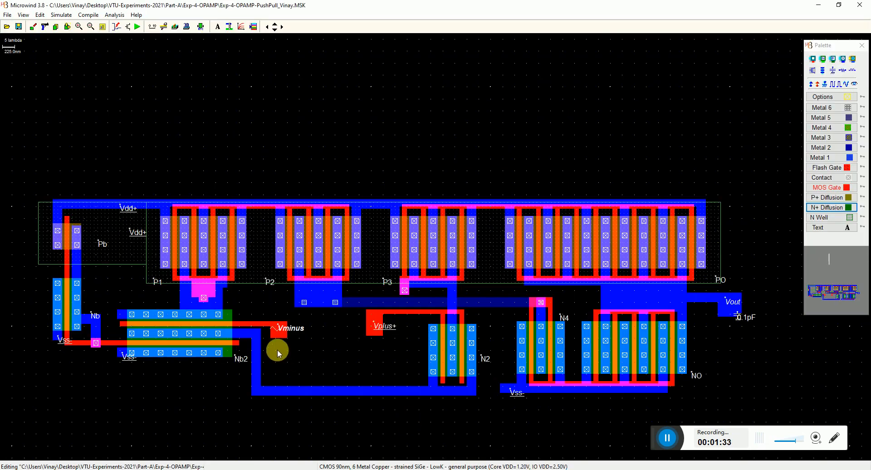
mouse_move(91, 311)
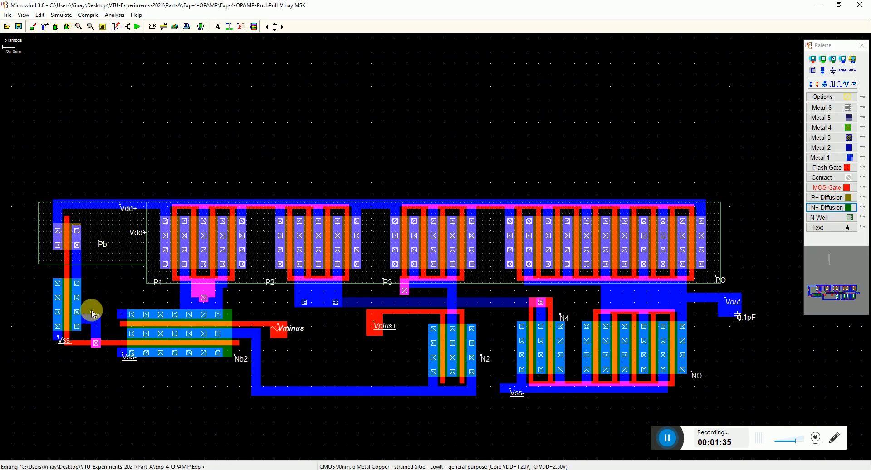
mouse_move(389, 284)
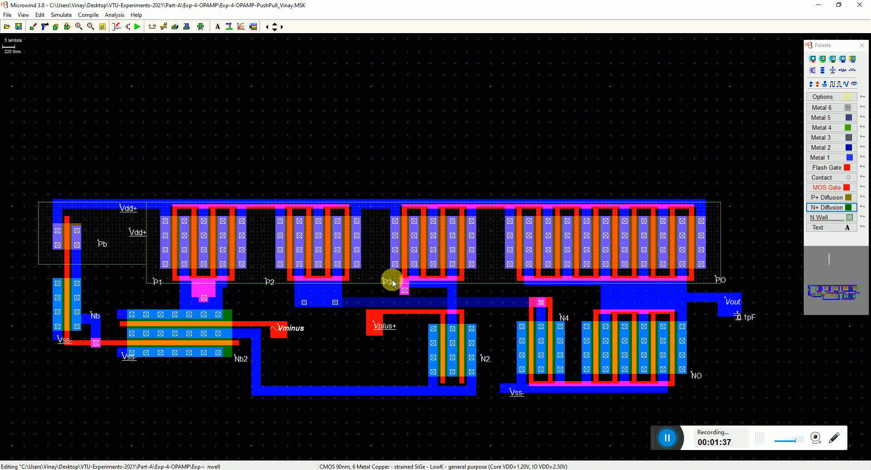
mouse_move(713, 384)
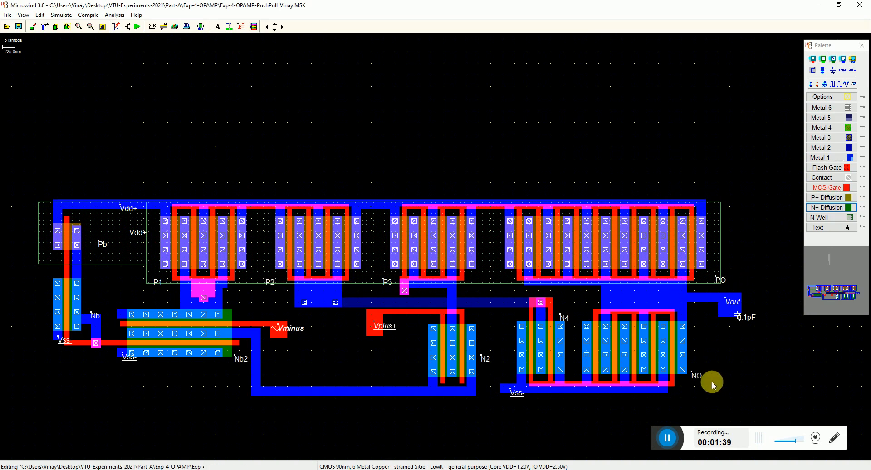
mouse_move(391, 305)
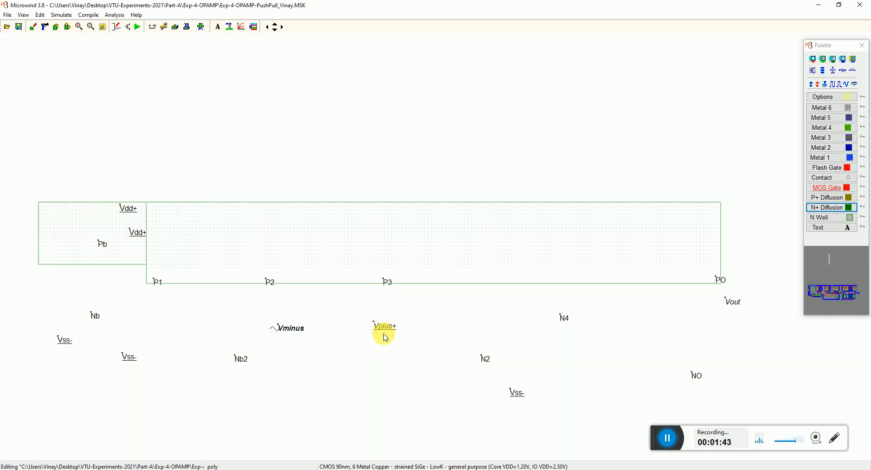
- Switch the analog simulation to the Voltage vs. voltage plot of Vout against Vminus
click(138, 27)
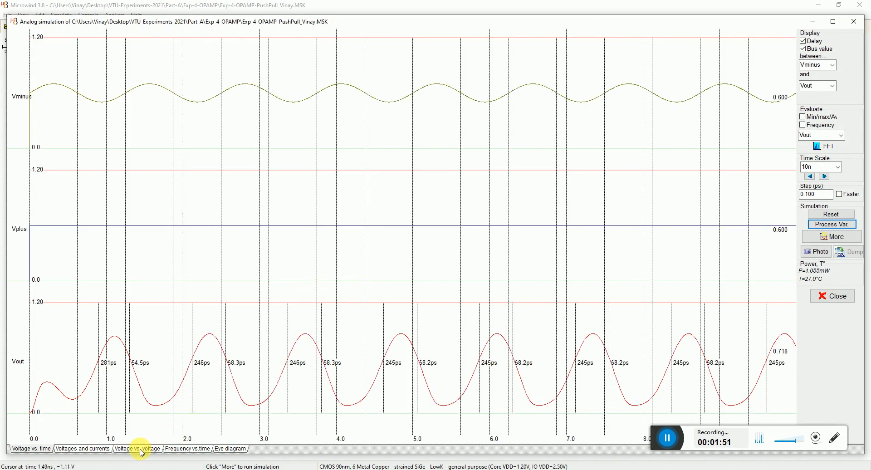
click(137, 449)
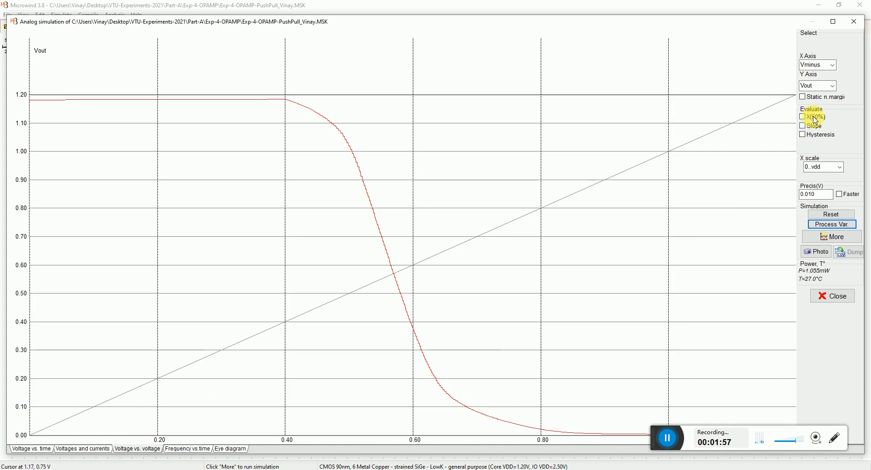
- Read the 0.565 V mid-supply crossing and −20.2 V/V slope, then show waveforms over time
click(803, 117)
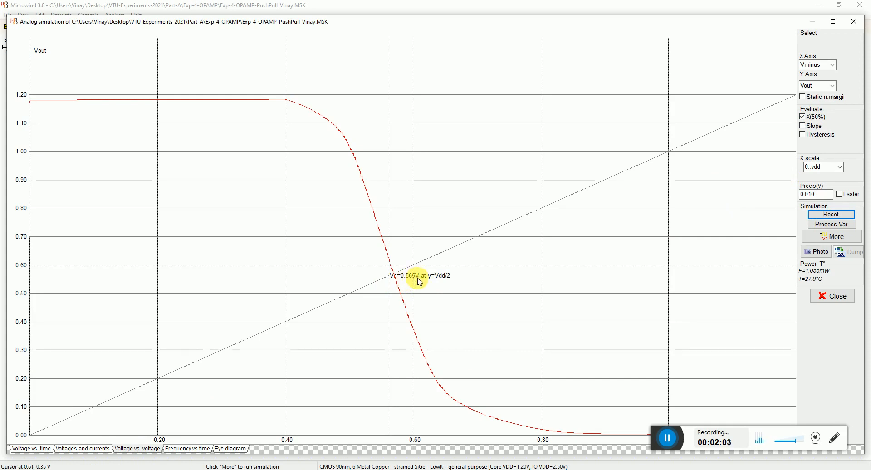
mouse_move(448, 280)
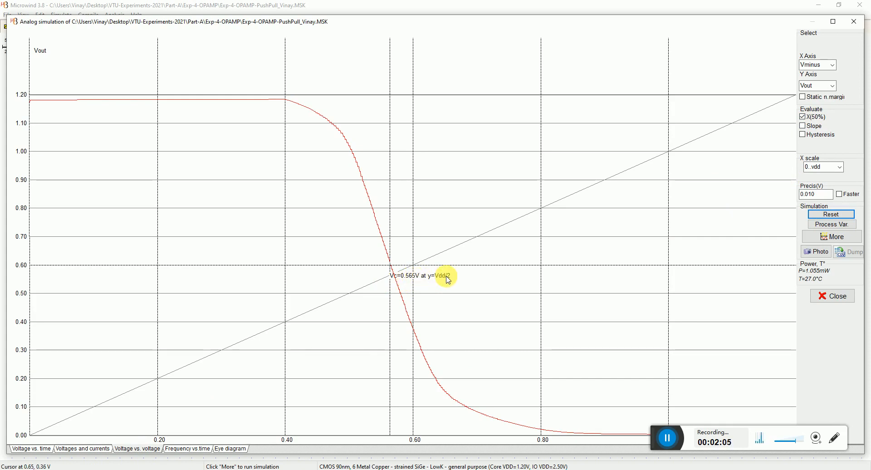
mouse_move(411, 453)
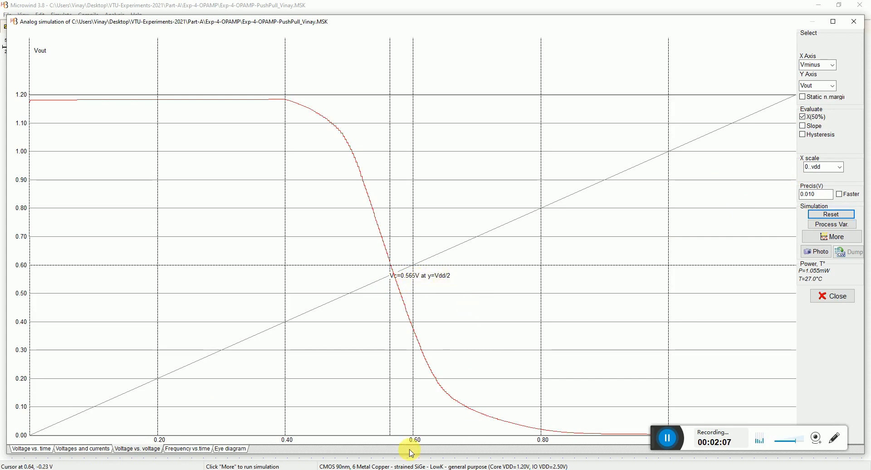
mouse_move(450, 294)
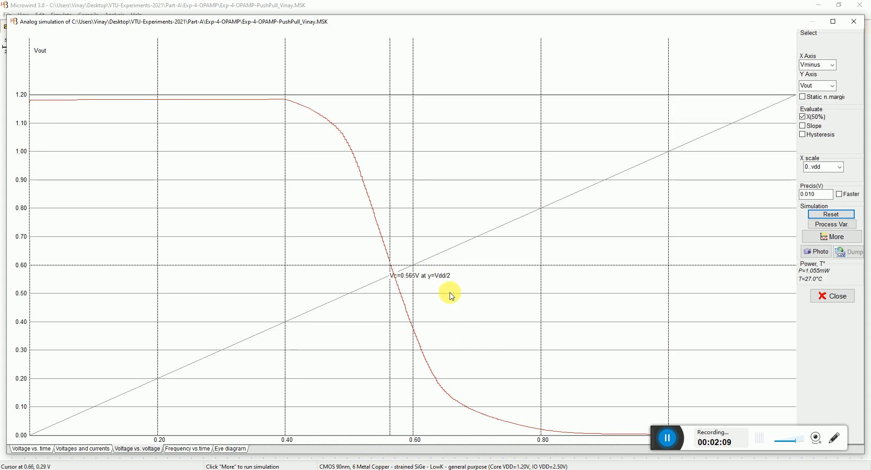
mouse_move(413, 282)
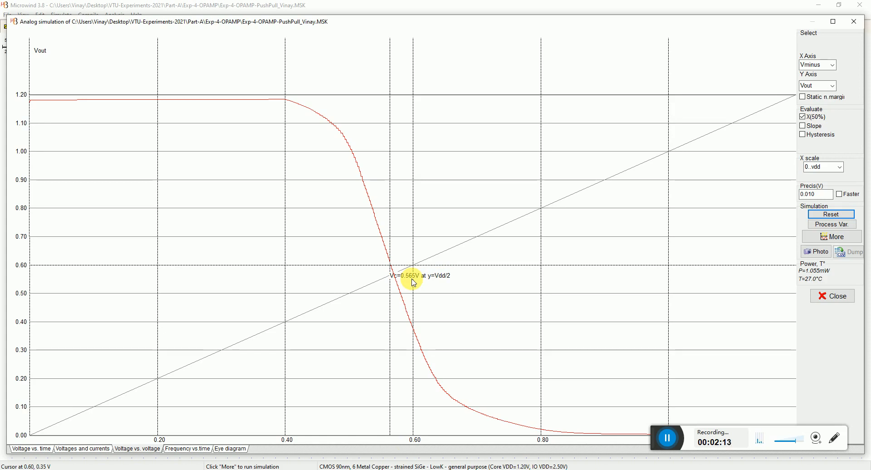
mouse_move(409, 284)
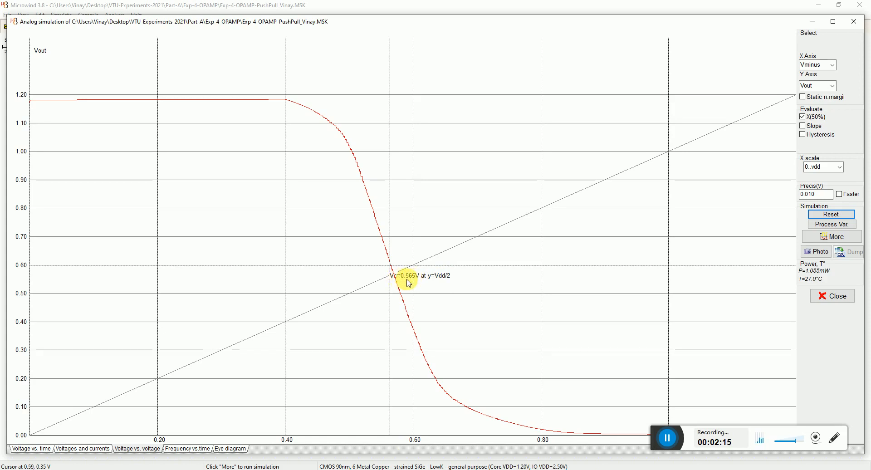
mouse_move(410, 287)
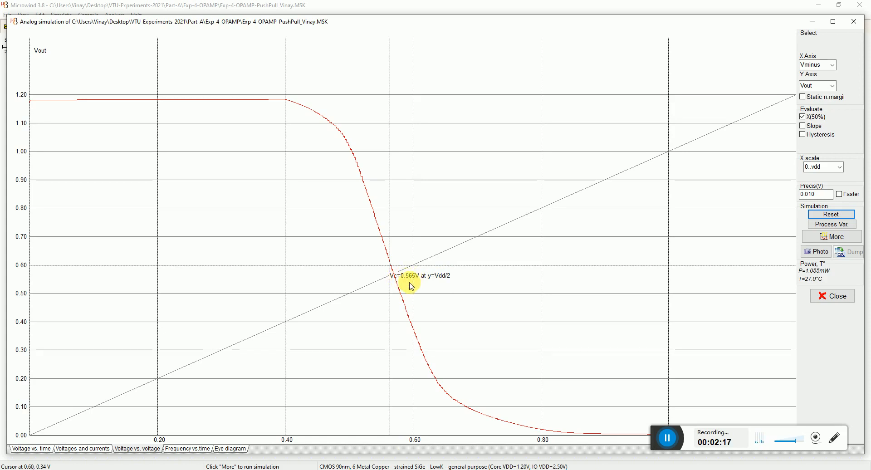
mouse_move(774, 137)
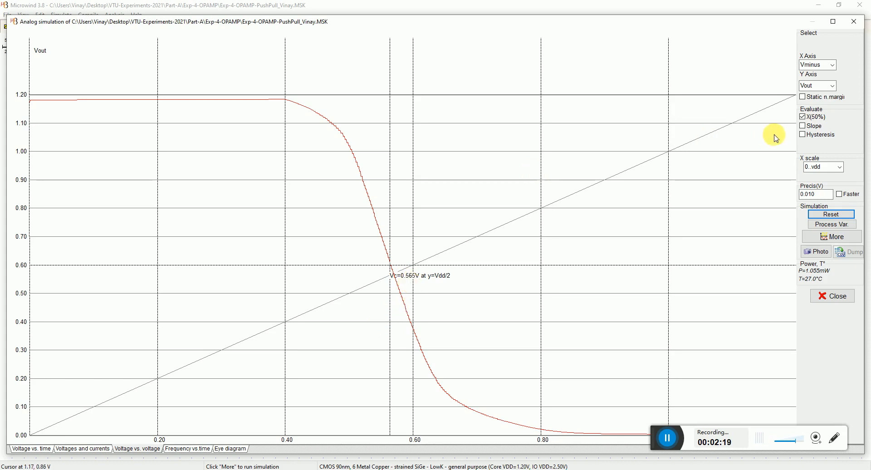
click(804, 125)
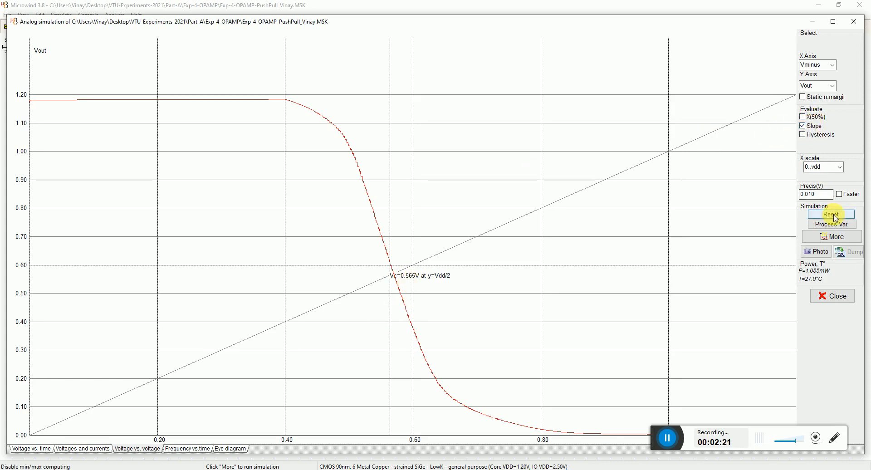
click(832, 215)
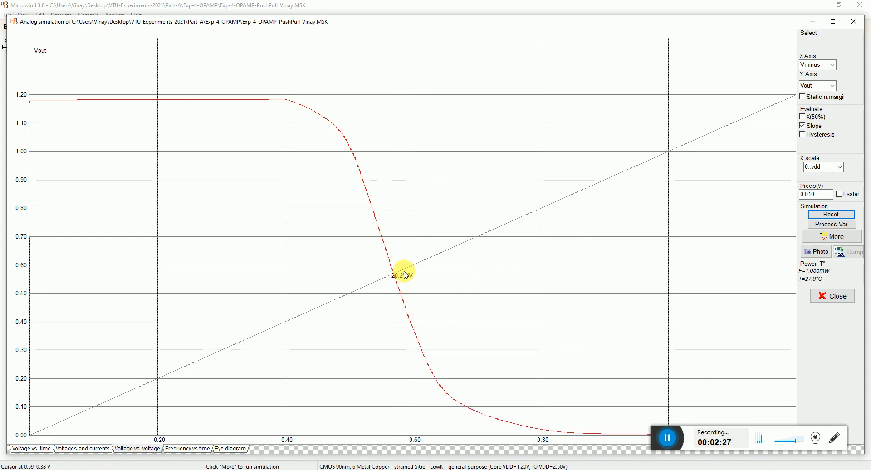
mouse_move(29, 459)
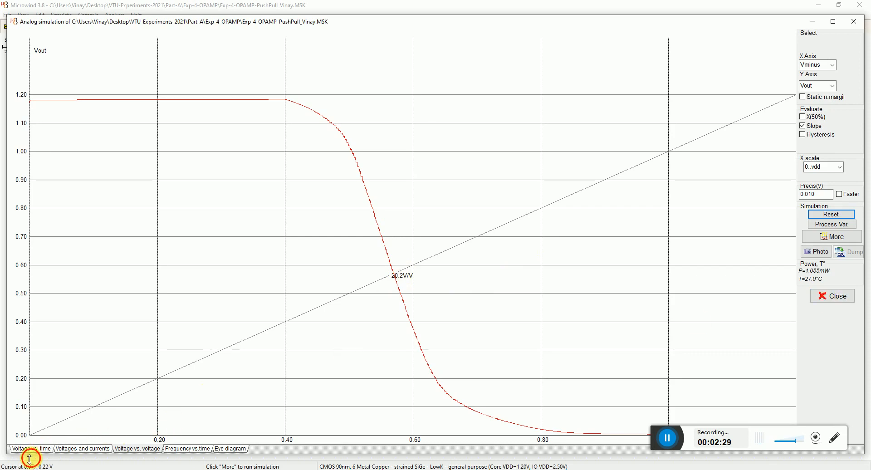
click(31, 449)
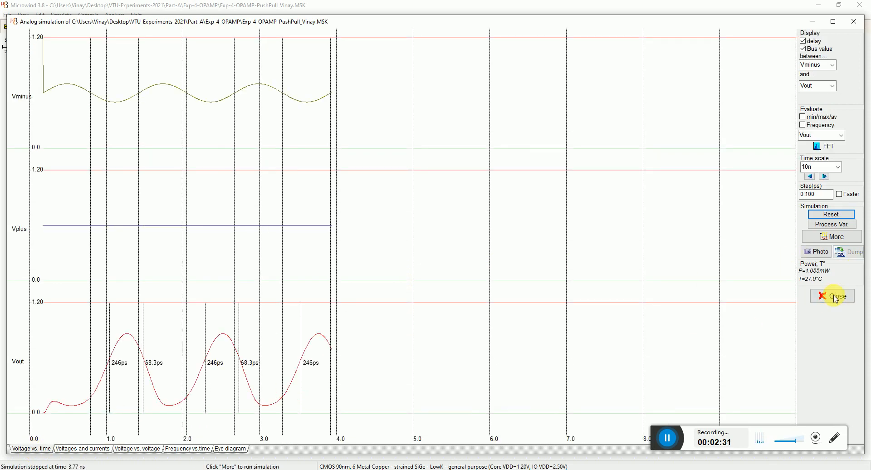
- Assign Vminus a 0.05 V, 500 MHz sine with 0.565 V offset
click(832, 295)
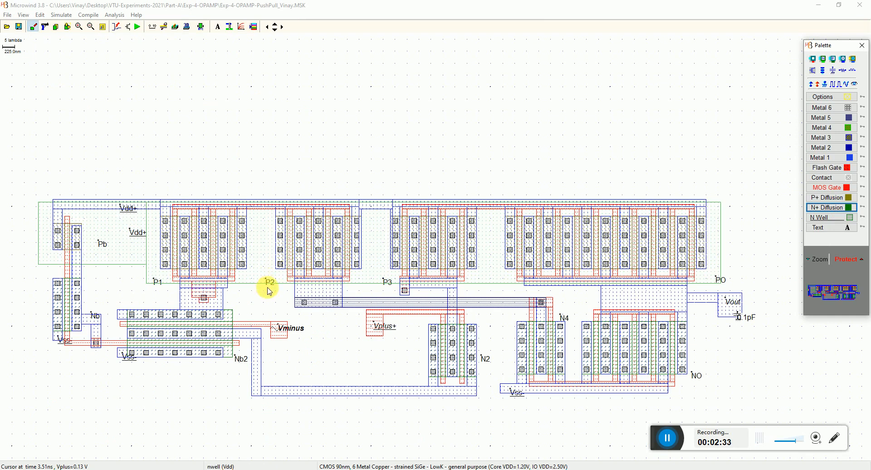
double_click(288, 328)
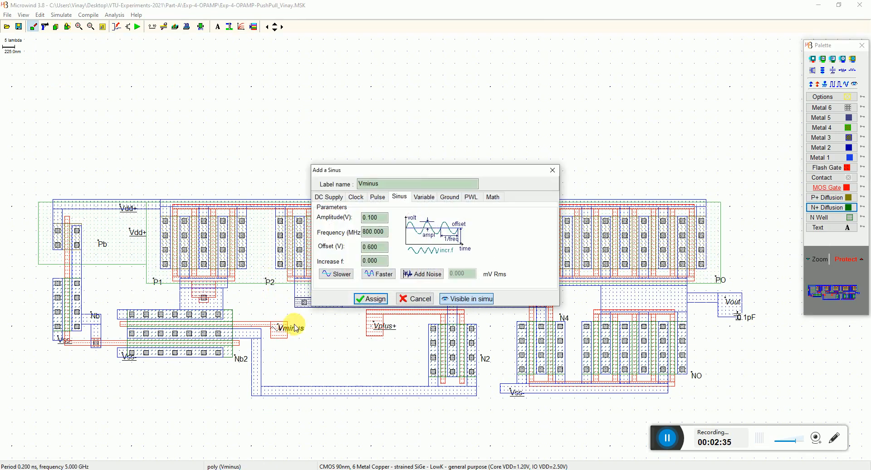
triple_click(374, 246)
text(0.565)
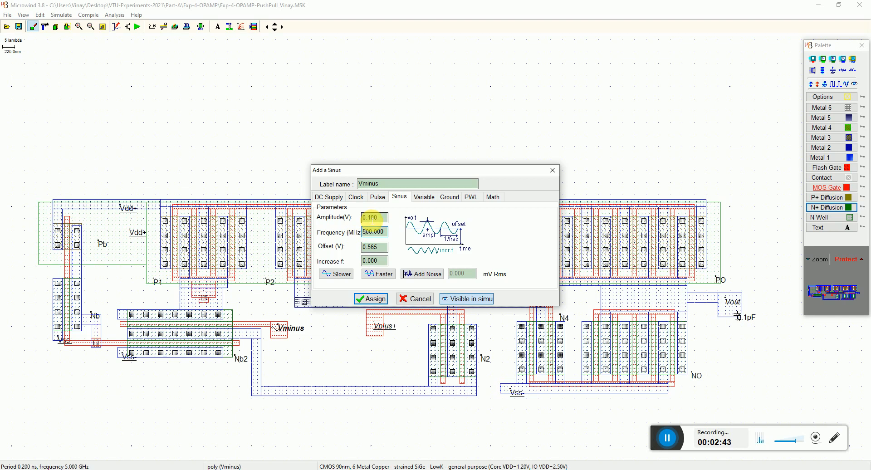
triple_click(374, 217)
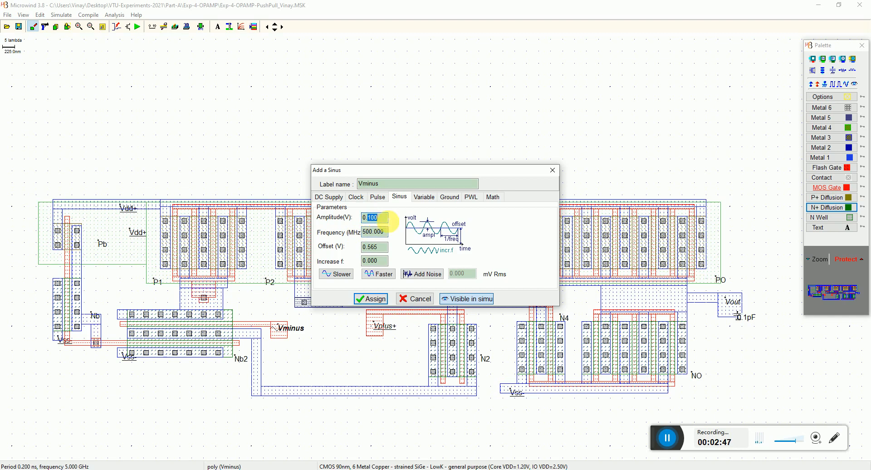
text(0.05)
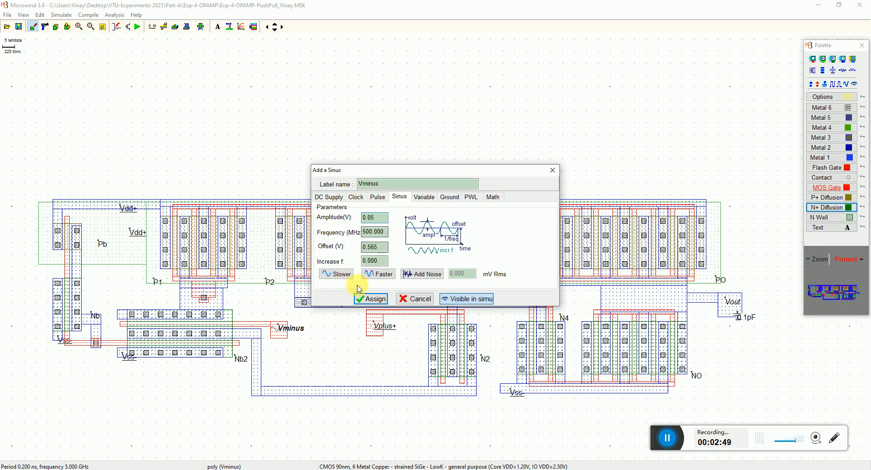
click(370, 298)
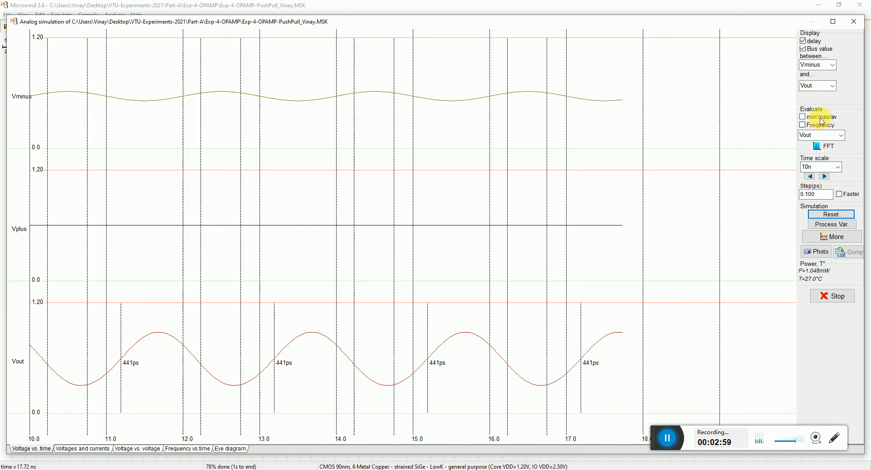
- Measure min/max swings: Vminus 0.101 V and Vout 0.580 V (0.300–0.880 V)
click(802, 116)
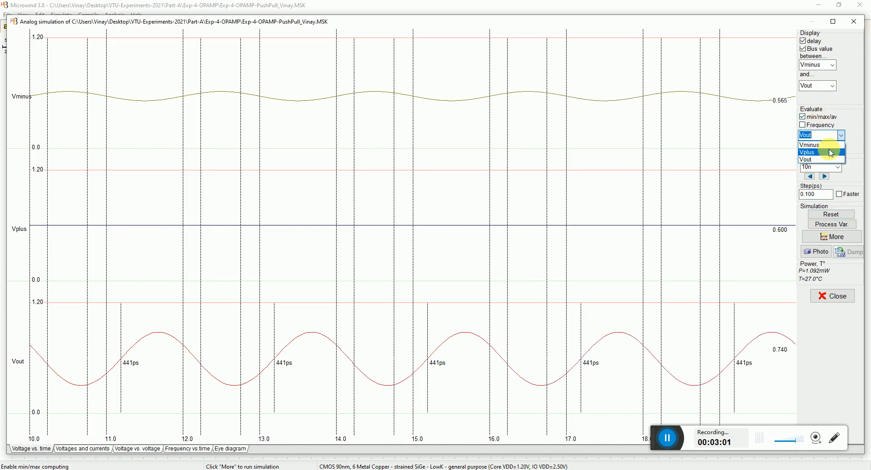
click(810, 145)
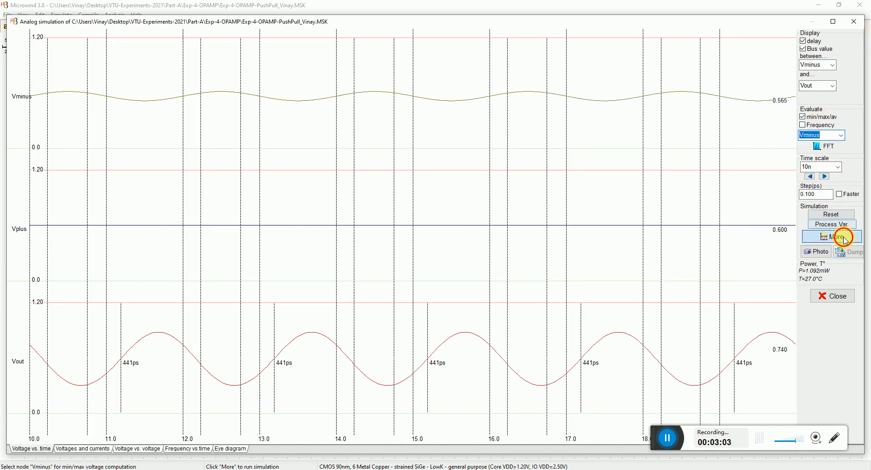
click(832, 236)
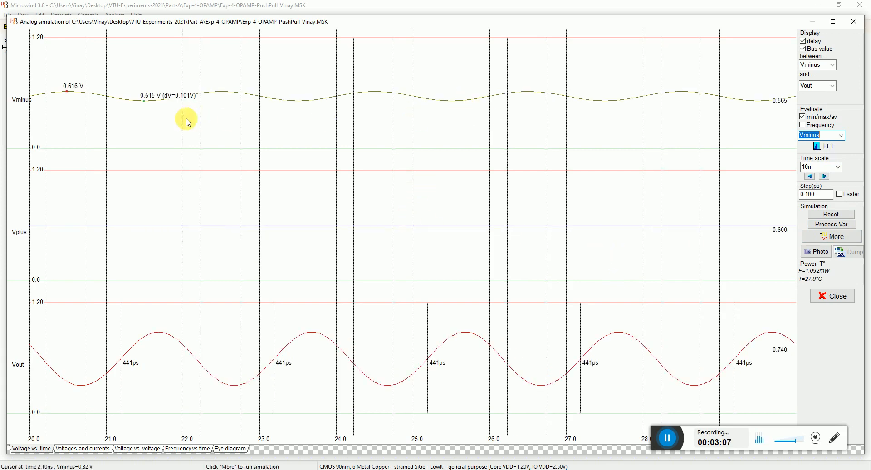
mouse_move(181, 94)
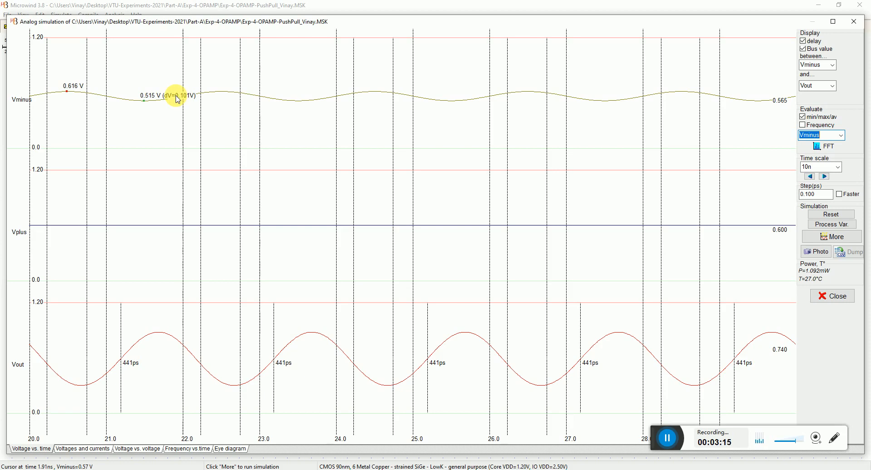
click(841, 135)
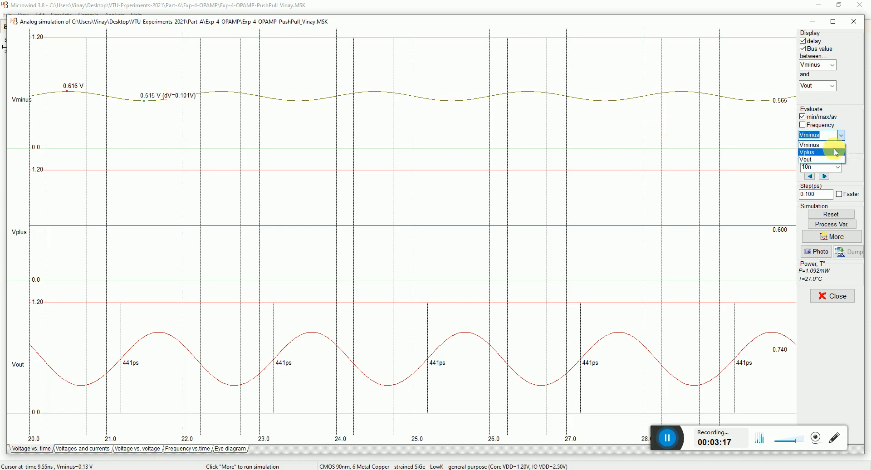
click(808, 159)
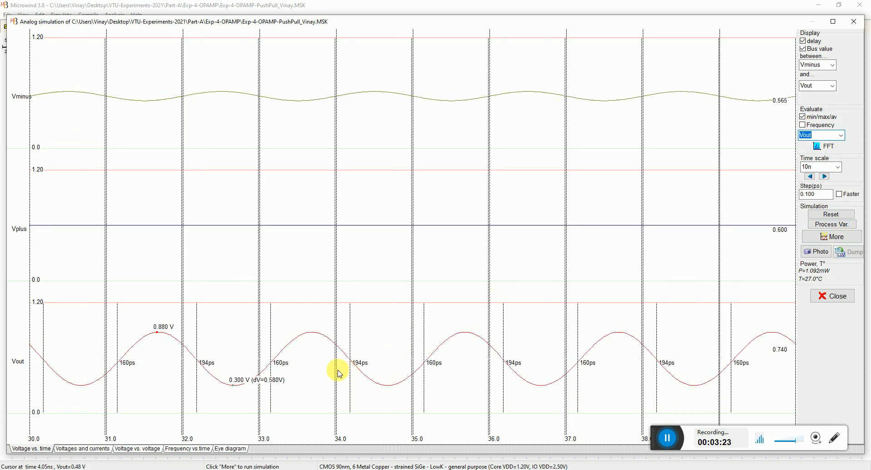
mouse_move(272, 385)
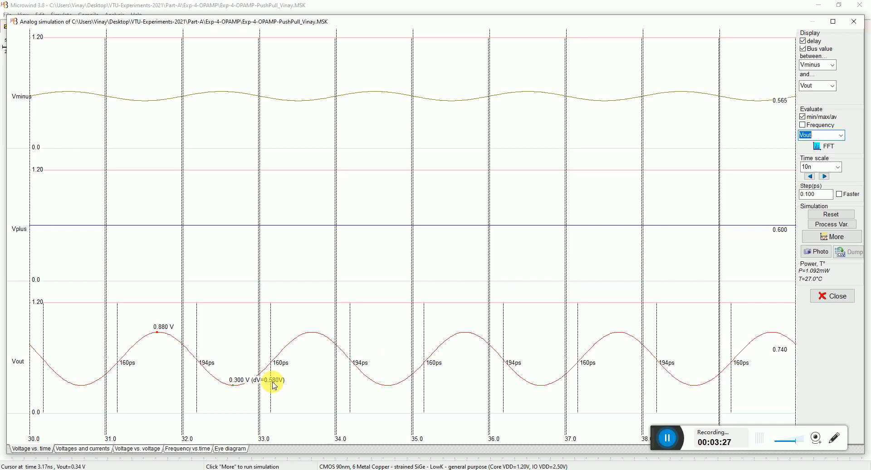
mouse_move(350, 311)
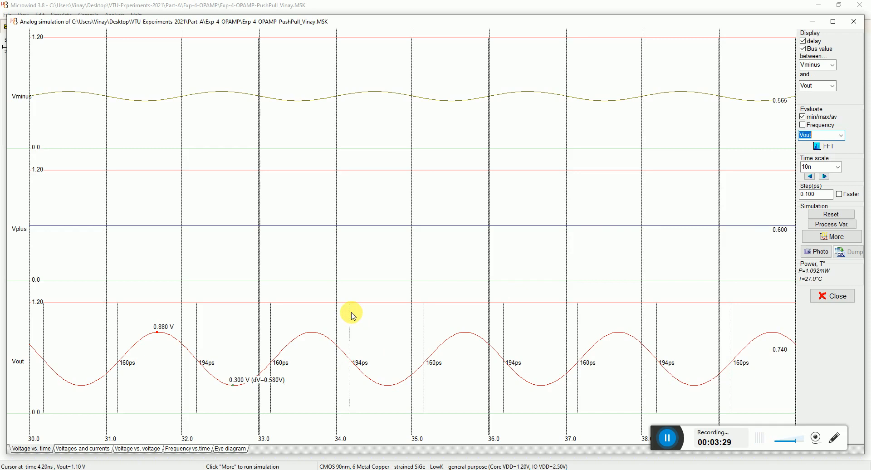
mouse_move(275, 379)
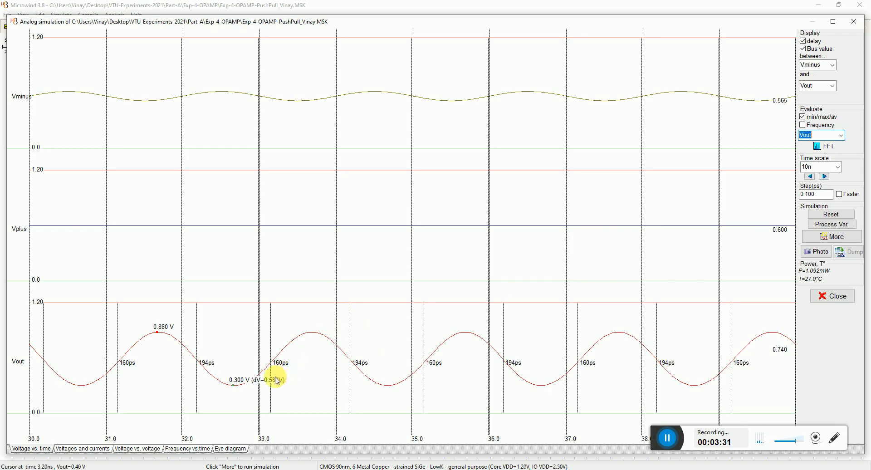
mouse_move(260, 118)
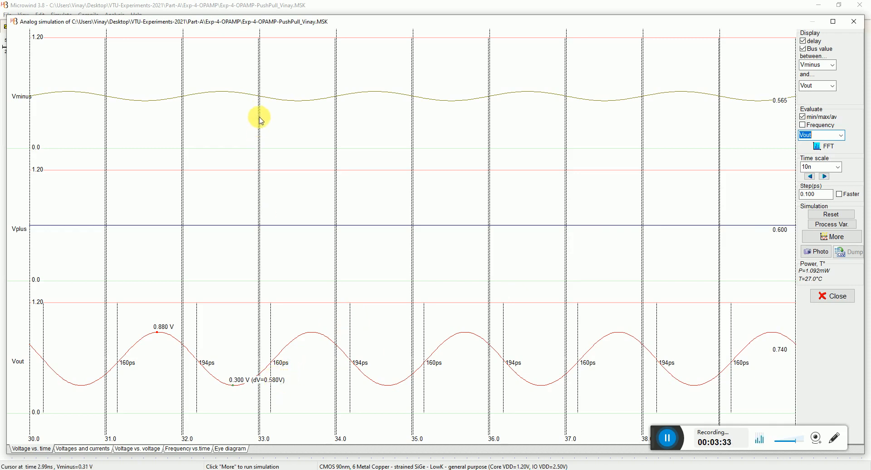
mouse_move(265, 100)
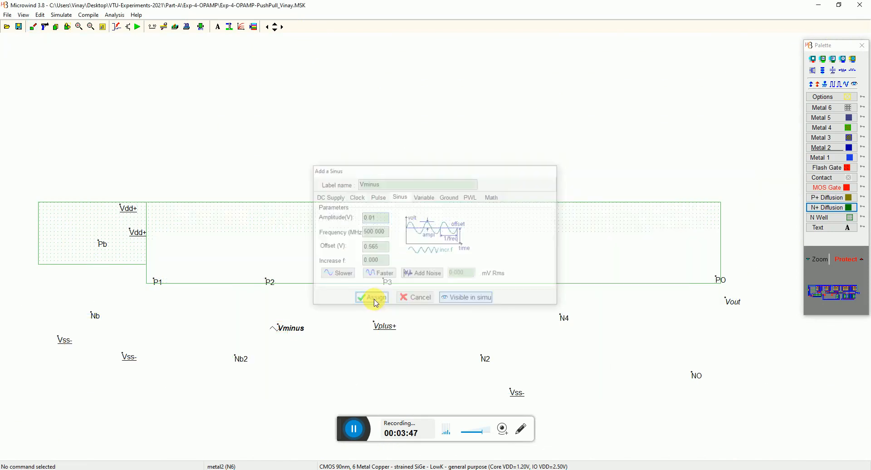
- Assign the 0.01 V Vminus sine, simulate, read Vout's 0.113 V swing, and close
click(371, 297)
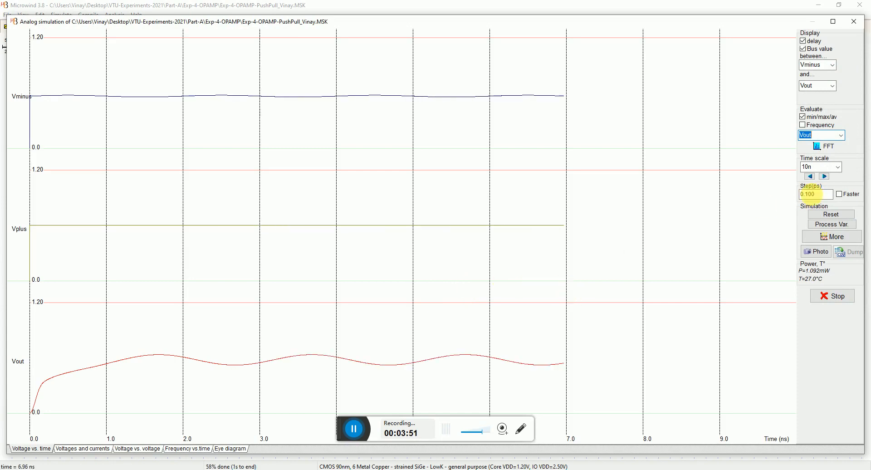
click(836, 236)
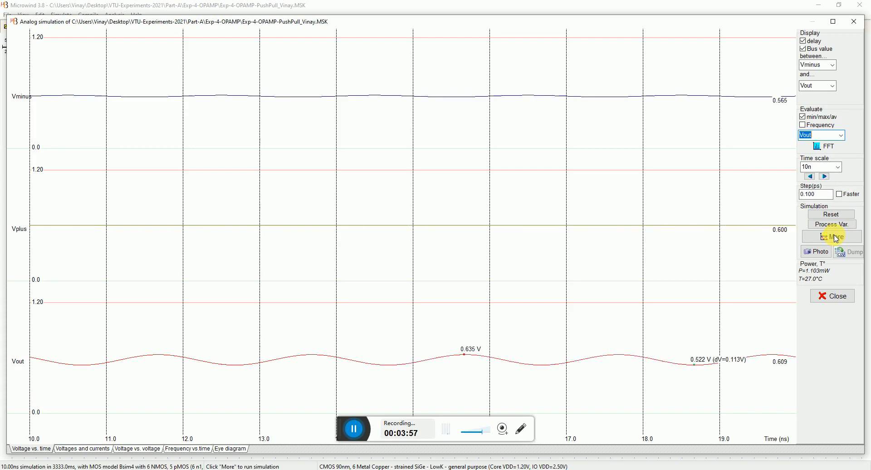
mouse_move(734, 366)
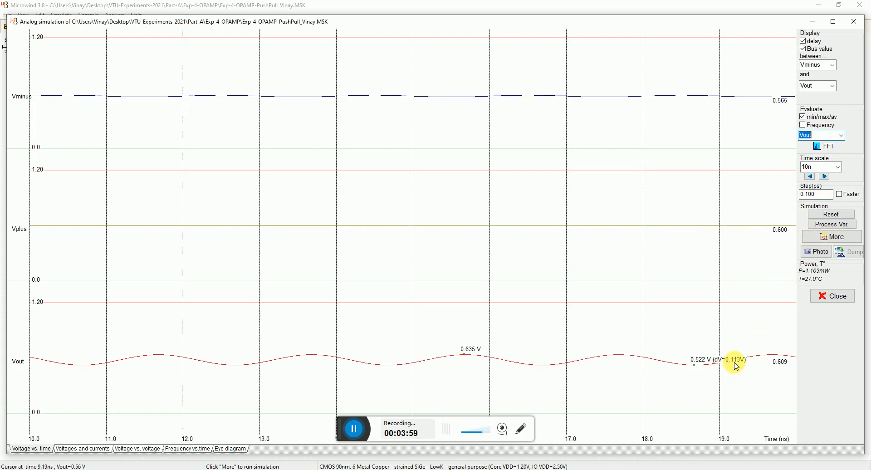
mouse_move(743, 176)
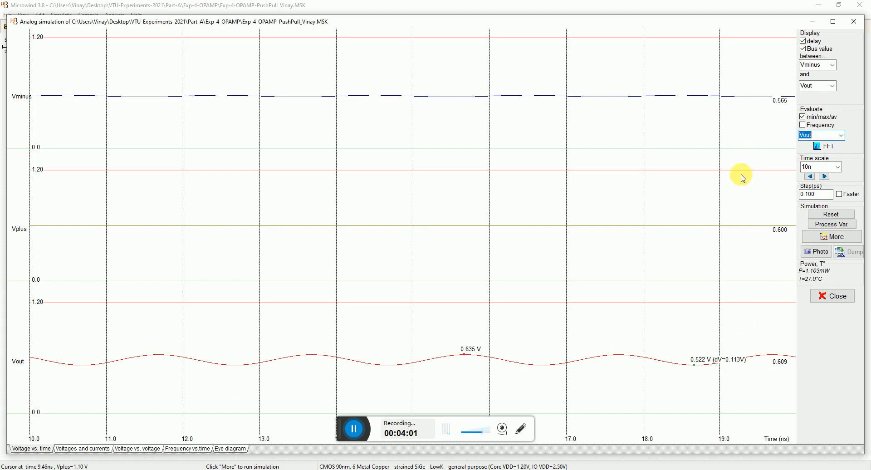
mouse_move(832, 296)
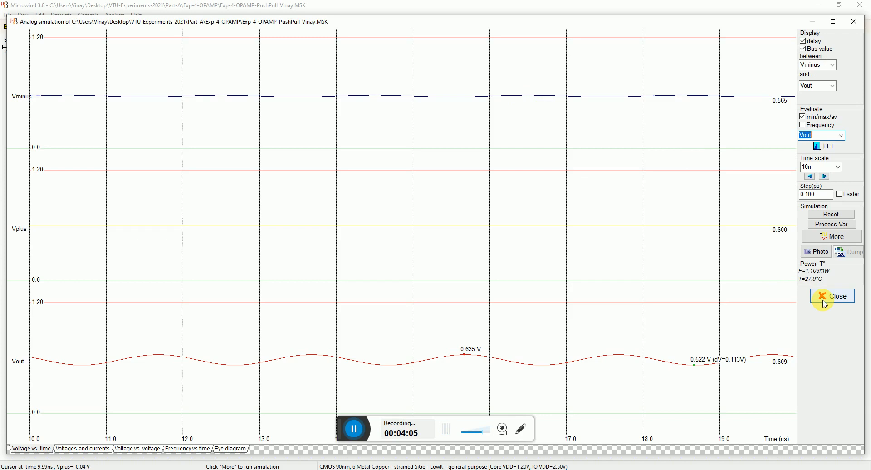
click(832, 296)
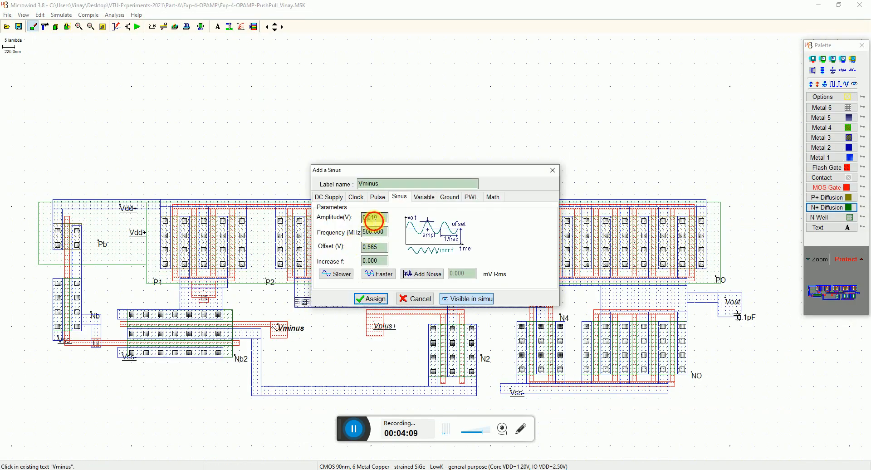
- Apply a larger Vminus amplitude and compare Vout's 0.971 V swing with Vminus's 0.199 V
click(369, 299)
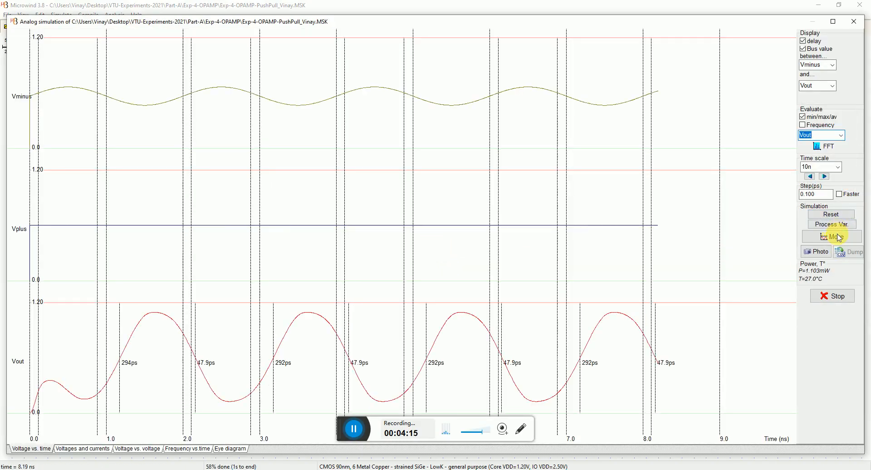
click(832, 236)
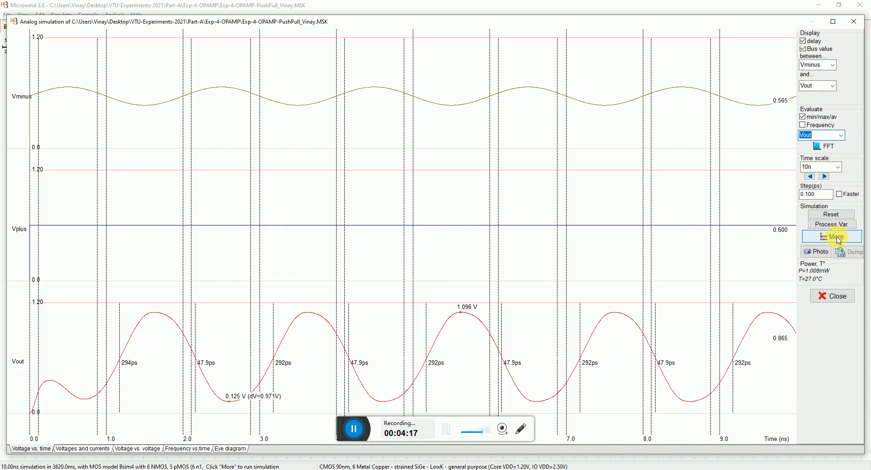
mouse_move(269, 403)
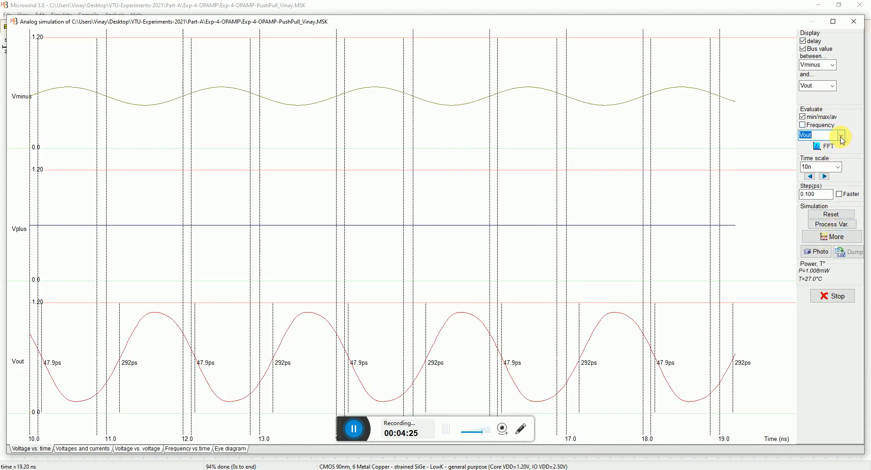
click(833, 296)
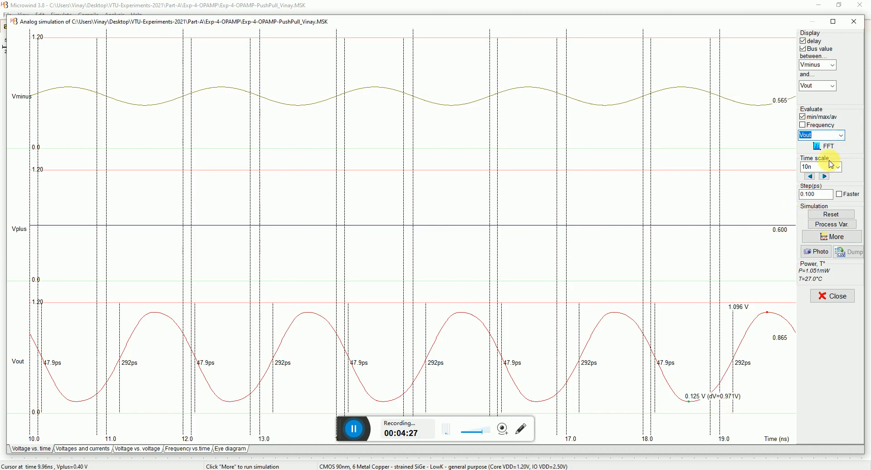
click(840, 134)
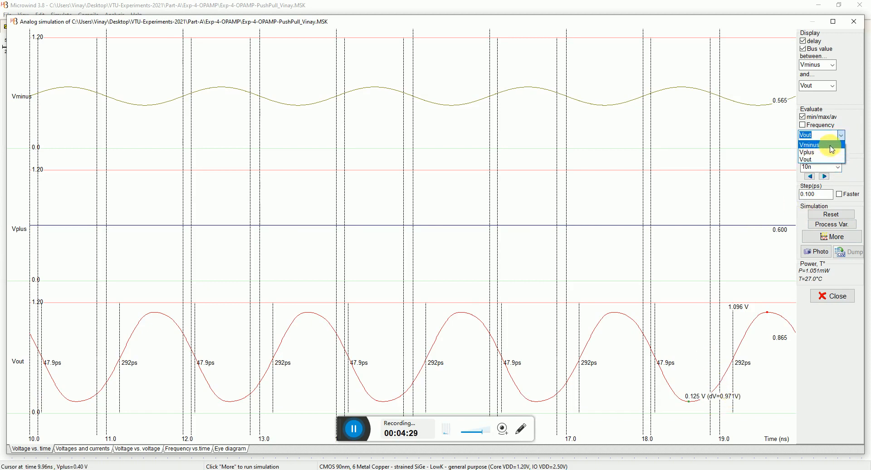
click(809, 144)
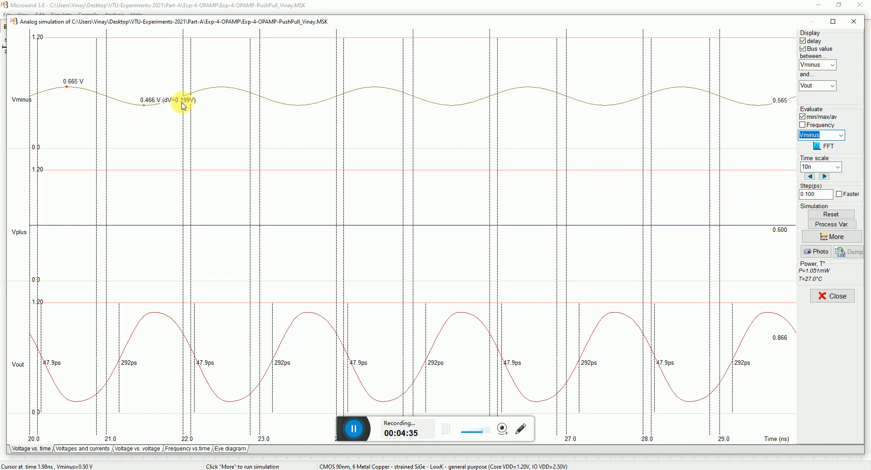
mouse_move(405, 276)
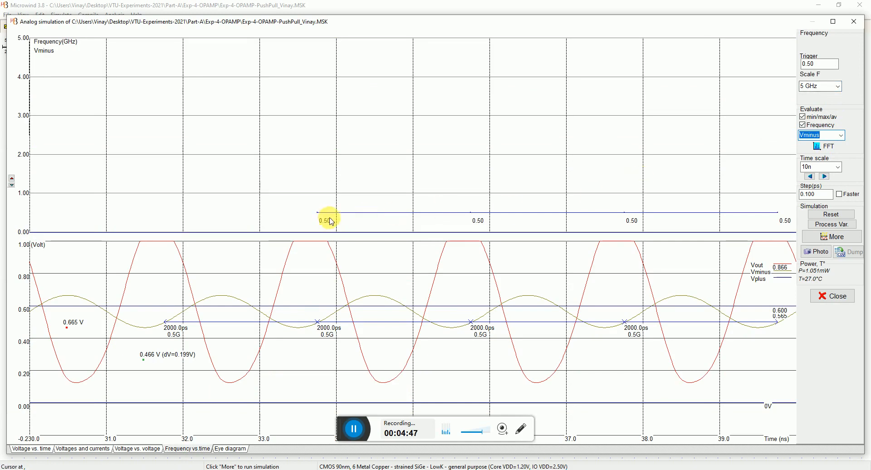
mouse_move(770, 218)
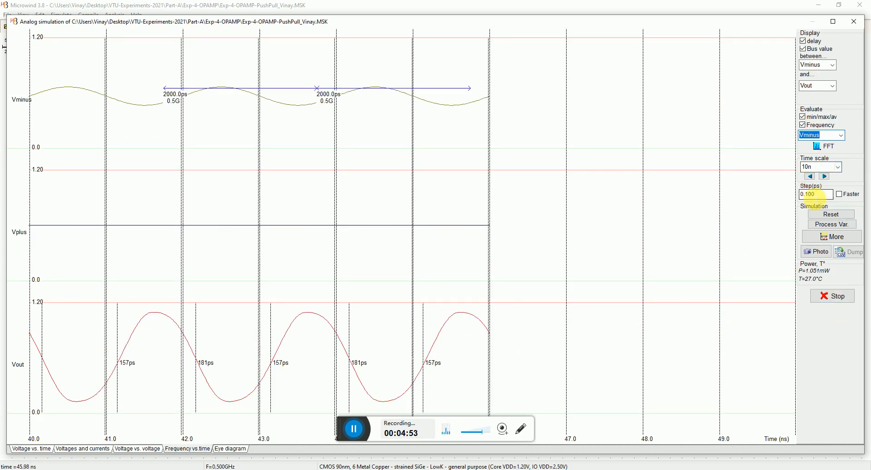
- Set the simulation step to 0.2 ps, restart from zero, and close the simulation
click(832, 214)
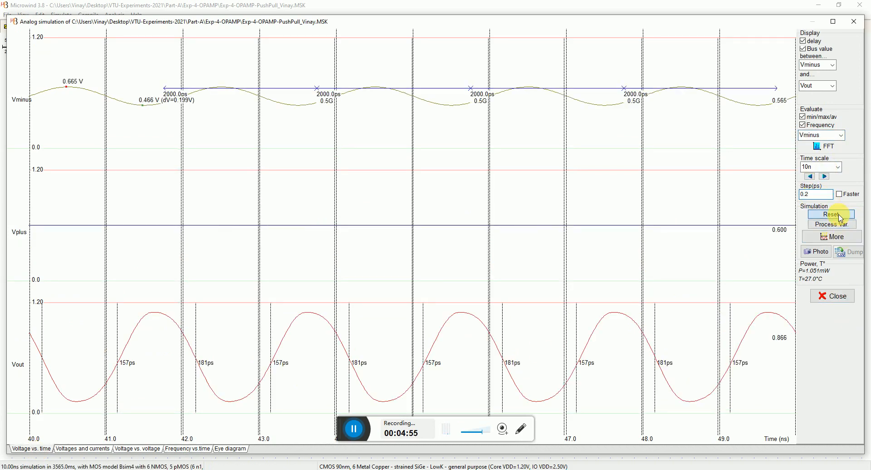
click(831, 215)
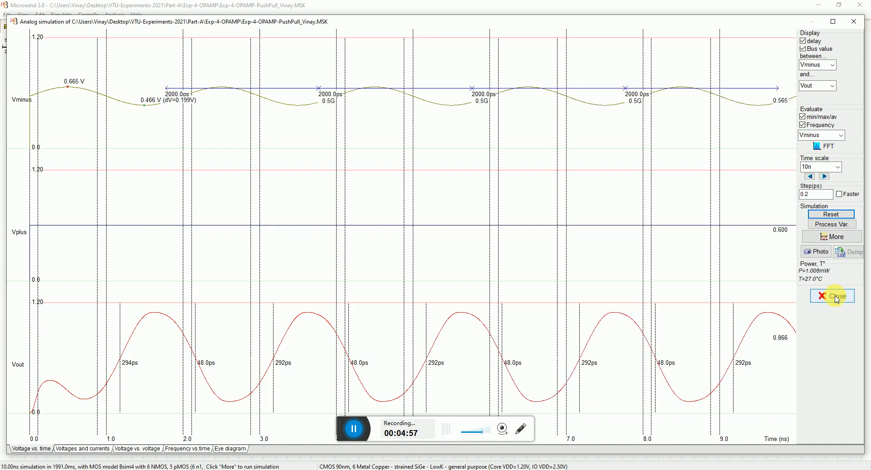
click(832, 296)
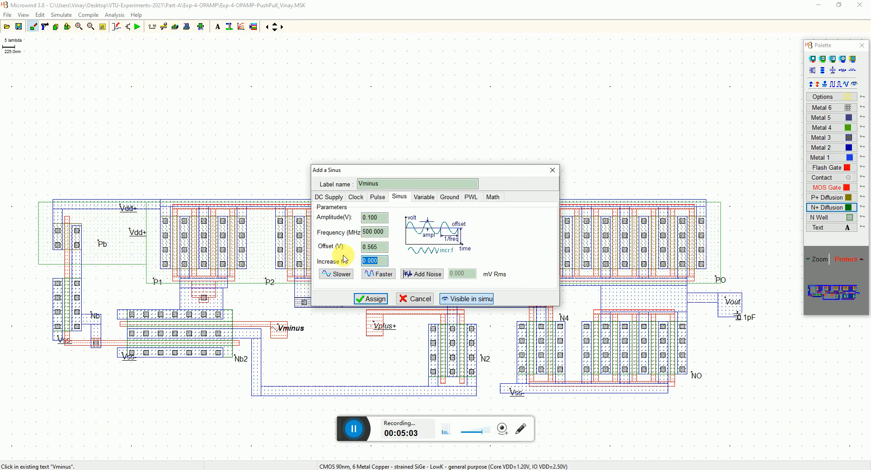
- Enter 10 as the Vminus sine's frequency increase and assign it
click(378, 273)
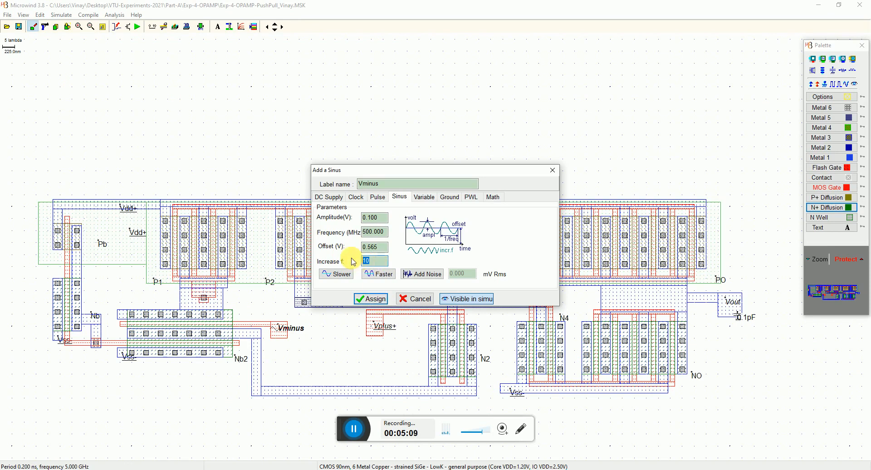
click(414, 299)
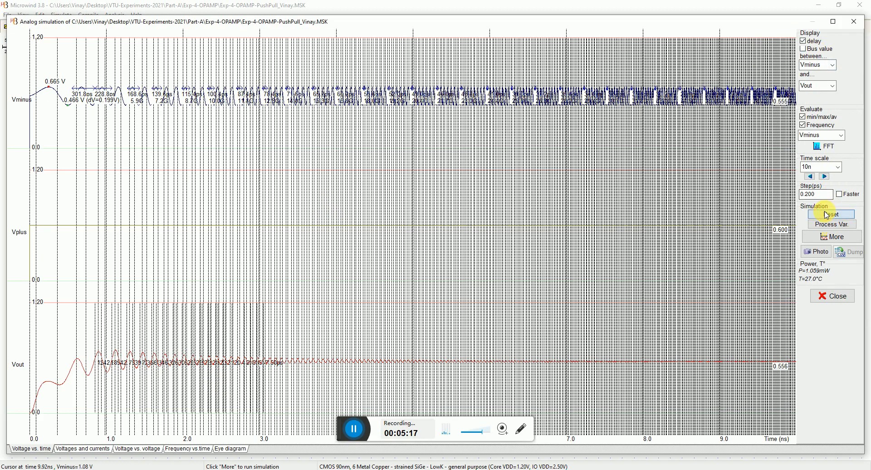
- Rerun the swept-sine simulation with min/max/av and frequency annotations turned off
click(832, 214)
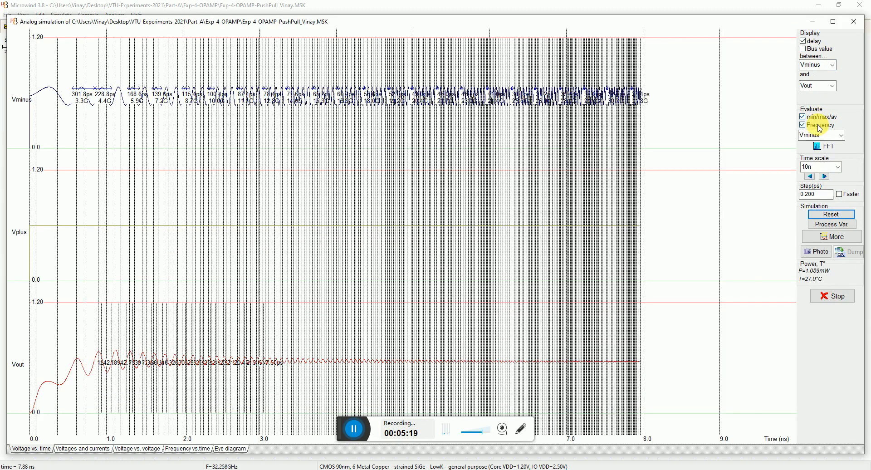
click(803, 117)
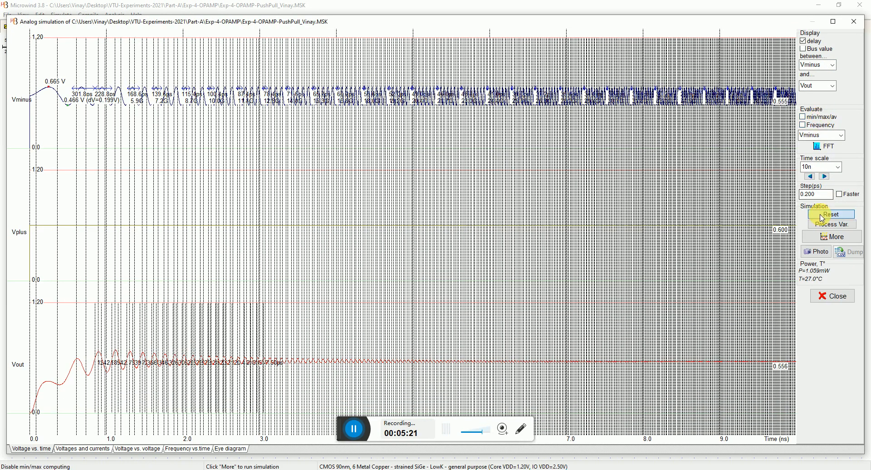
click(832, 214)
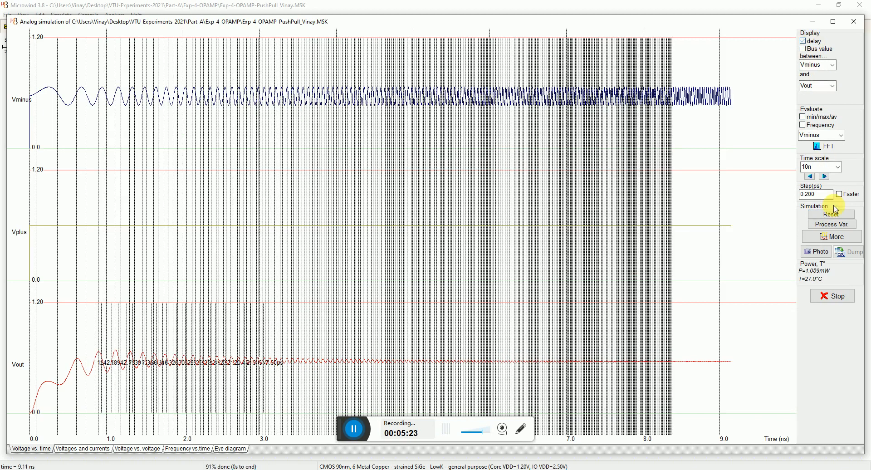
click(831, 214)
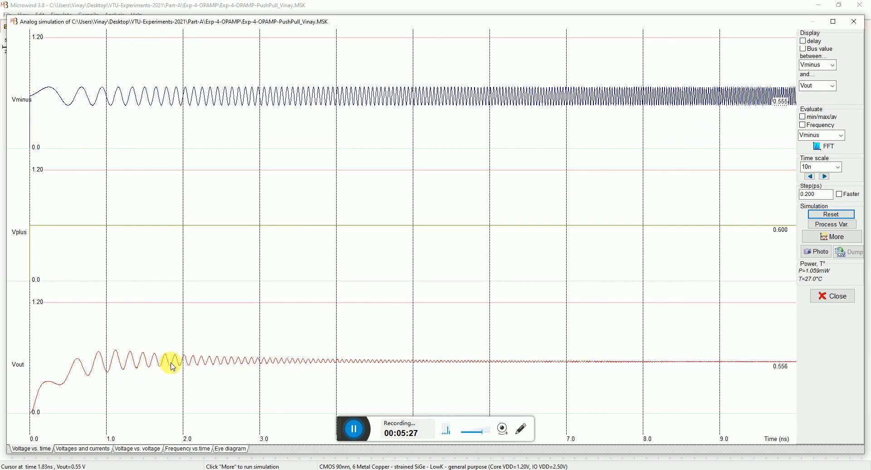
mouse_move(191, 366)
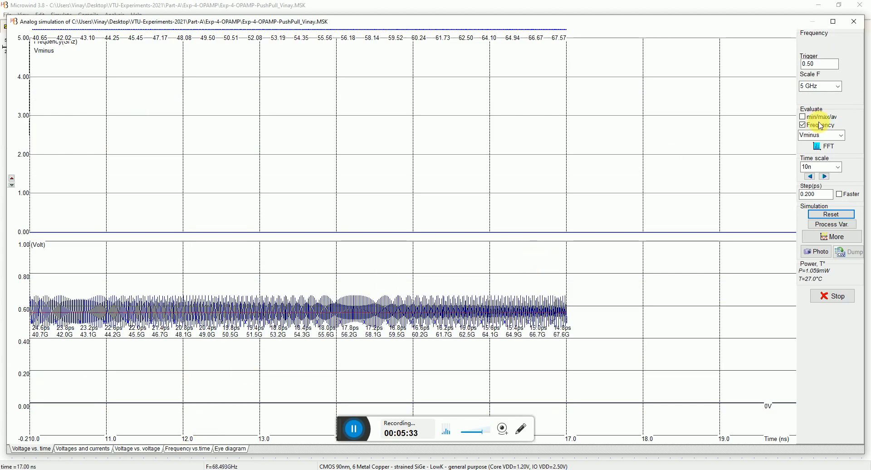
- Open the frequency plot range choices for the Vminus frequency-versus-time plot
click(838, 87)
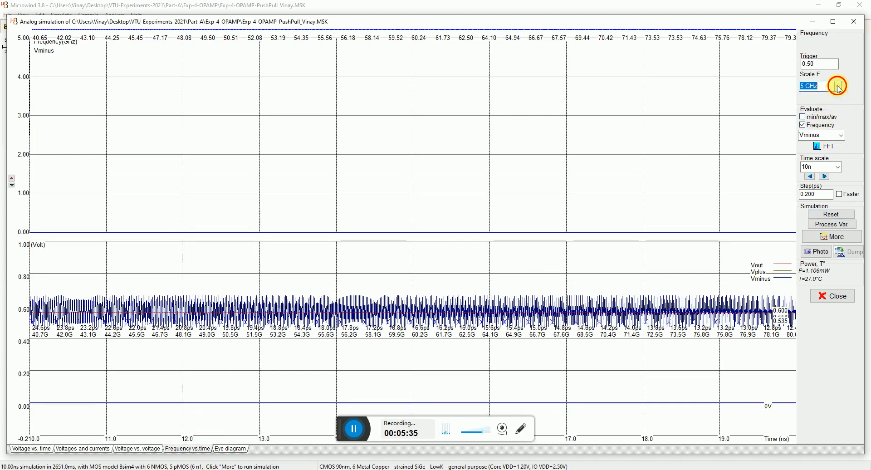
click(840, 86)
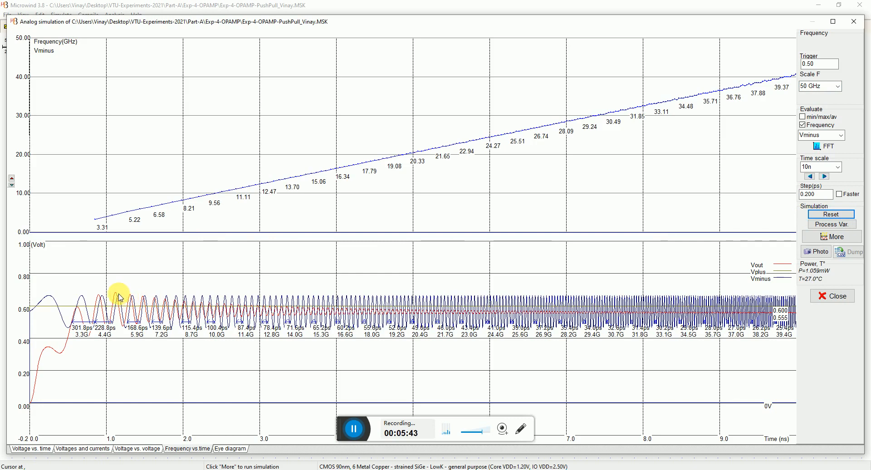
mouse_move(129, 299)
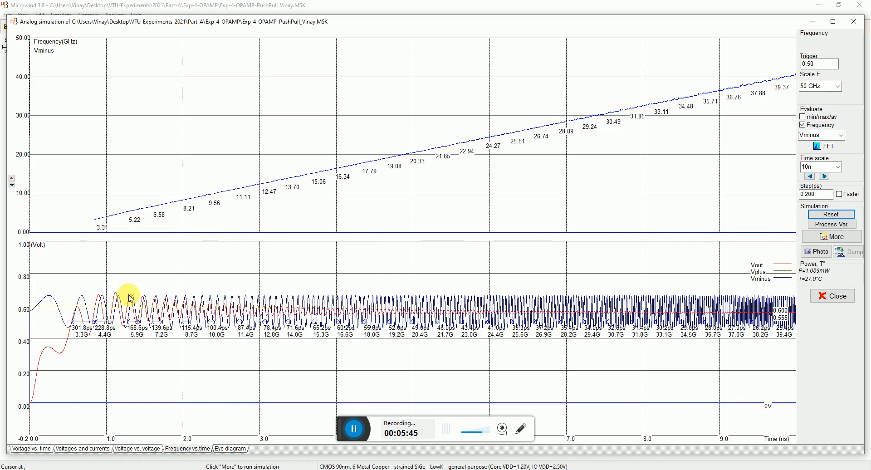
mouse_move(306, 298)
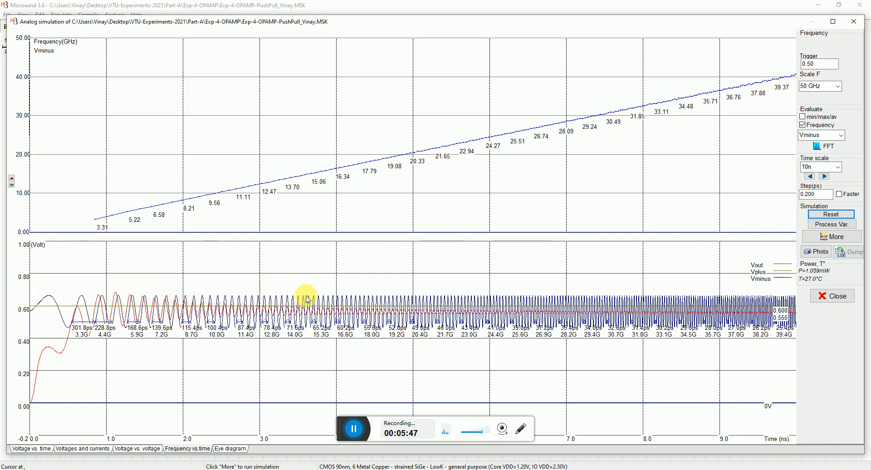
mouse_move(328, 329)
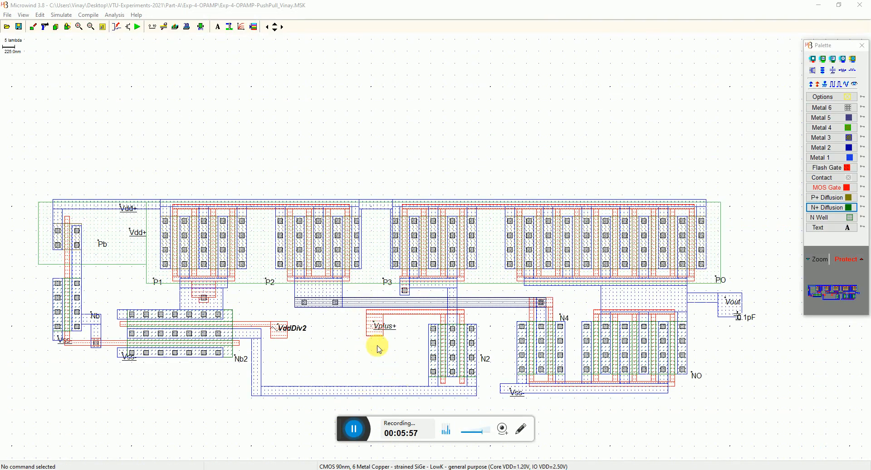
mouse_move(345, 353)
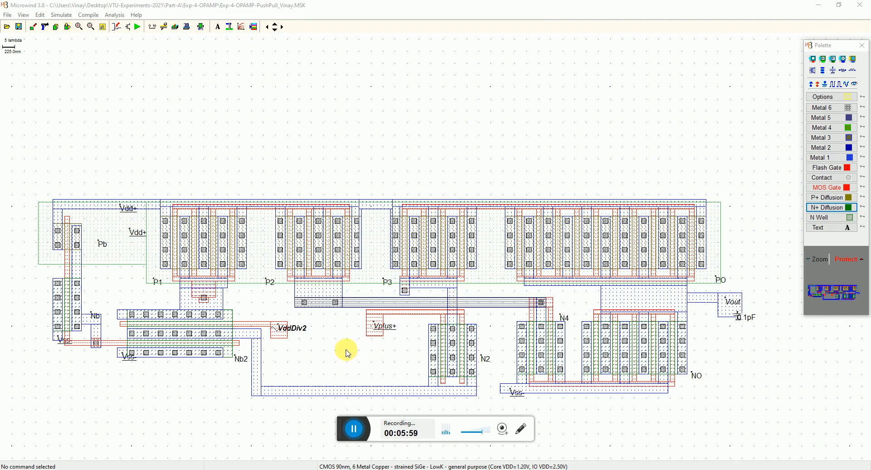
mouse_move(314, 333)
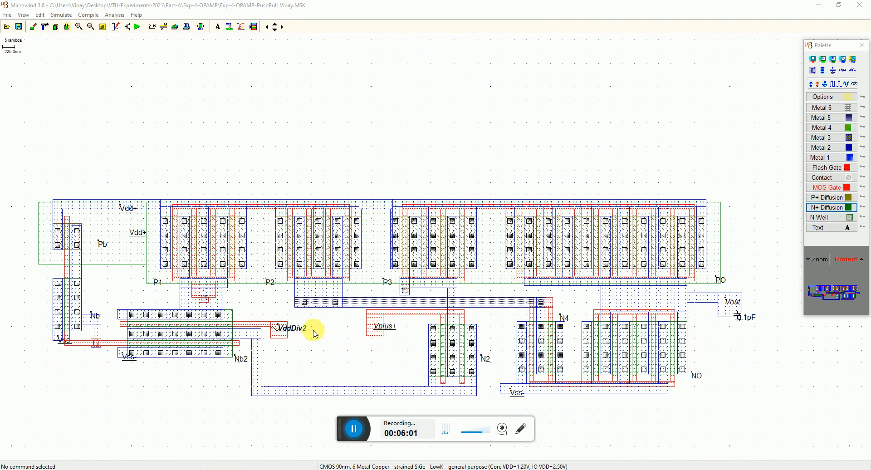
- Rename VddDiv2 to Vm as a 0.6 V DC supply, and assign Vplus's sine settings
double_click(289, 327)
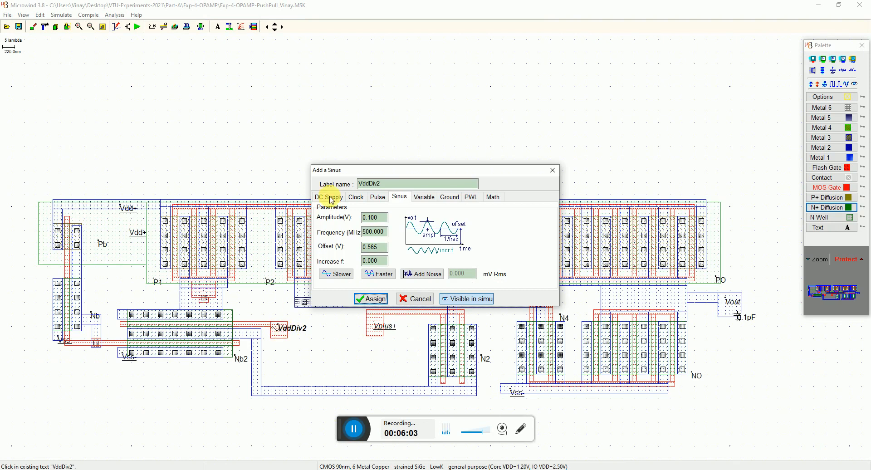
text(Vm)
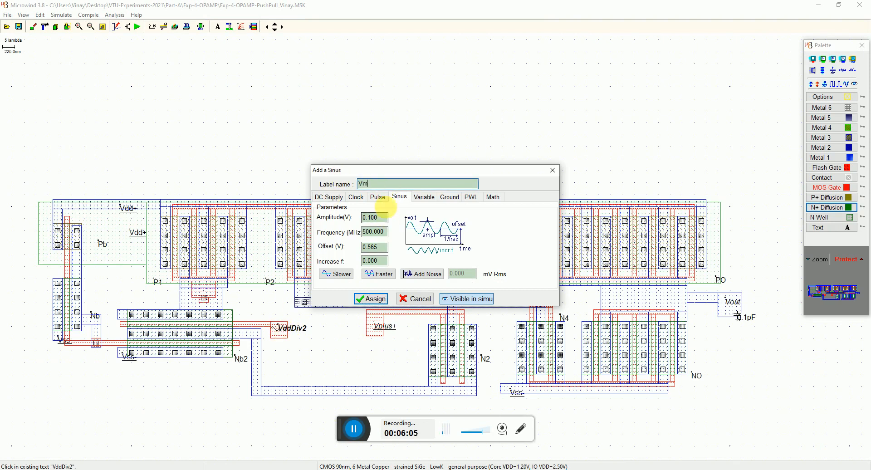
click(327, 197)
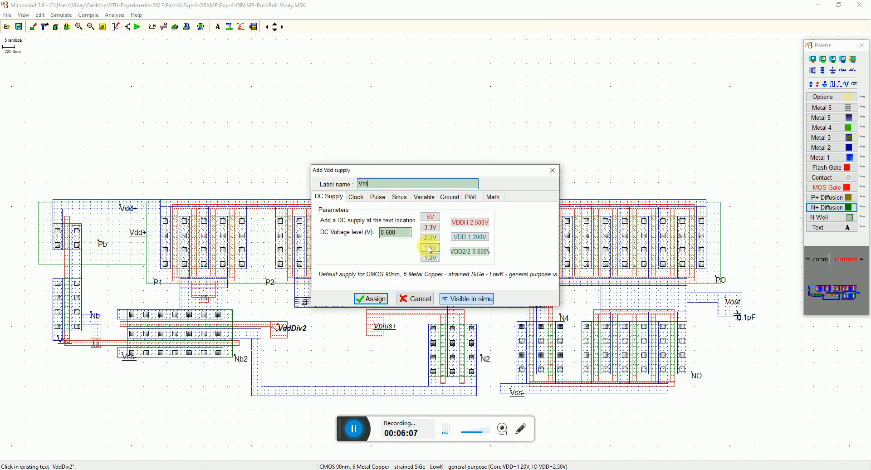
click(370, 299)
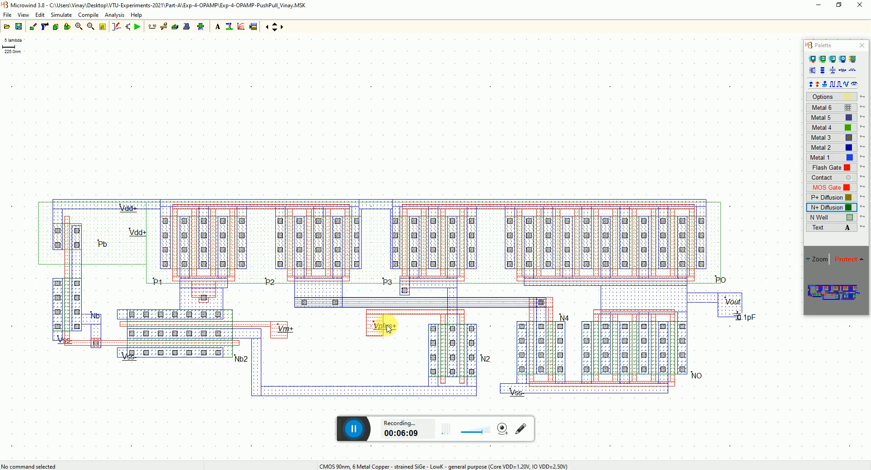
double_click(387, 326)
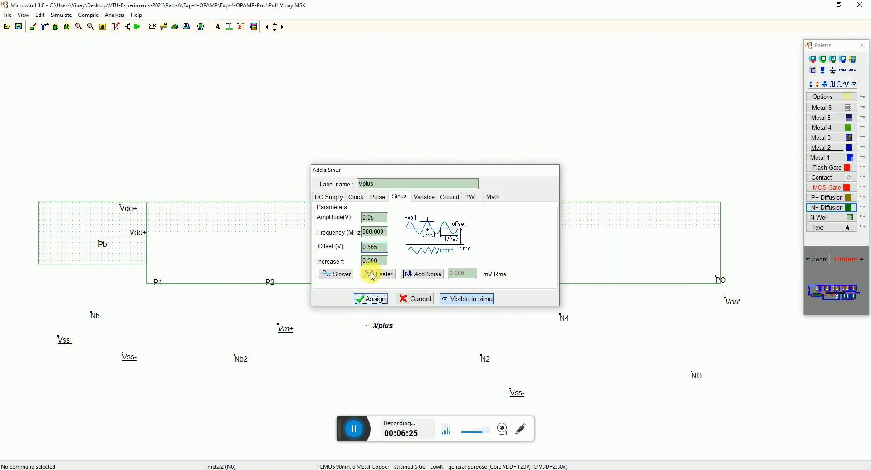
click(371, 298)
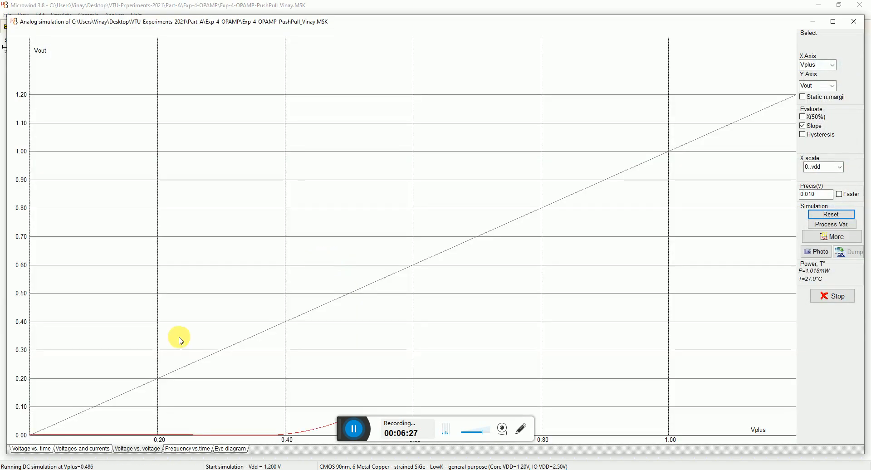
- Read the 6.6 V/V slope and the 0.640 V X(50%) crossing, then close the simulation
click(30, 448)
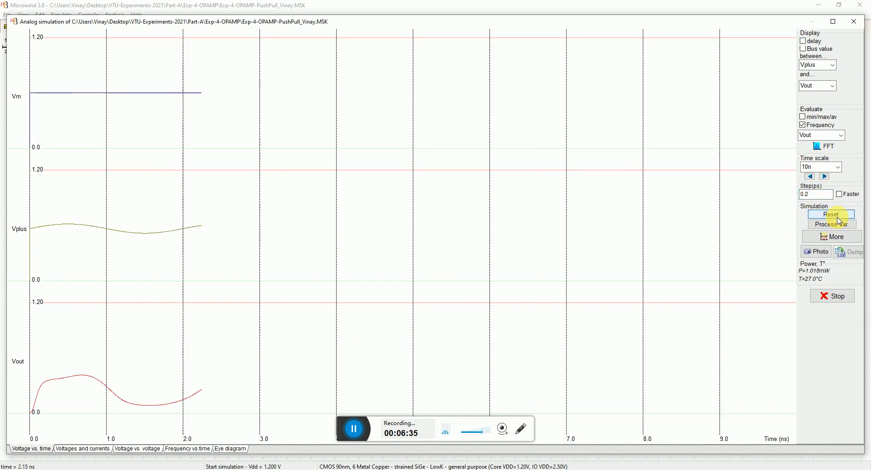
click(831, 215)
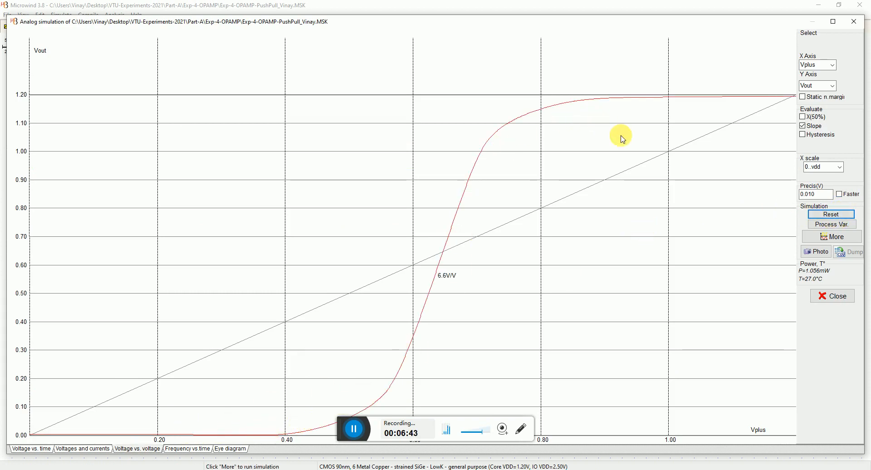
mouse_move(457, 265)
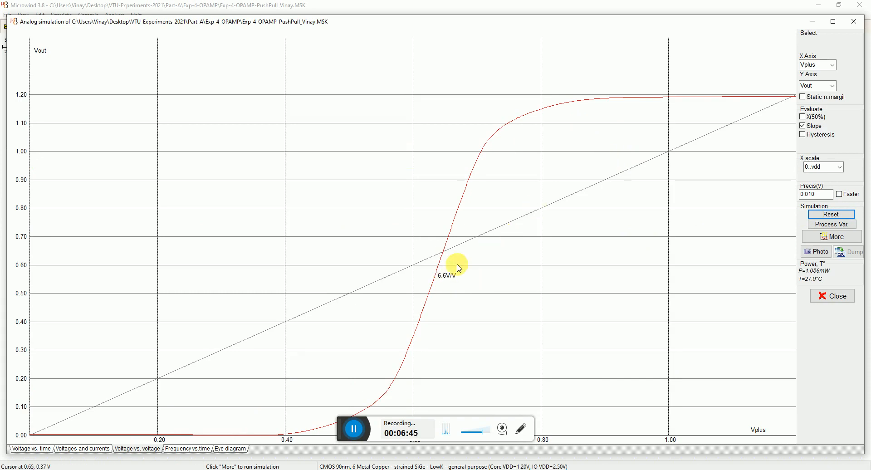
click(804, 117)
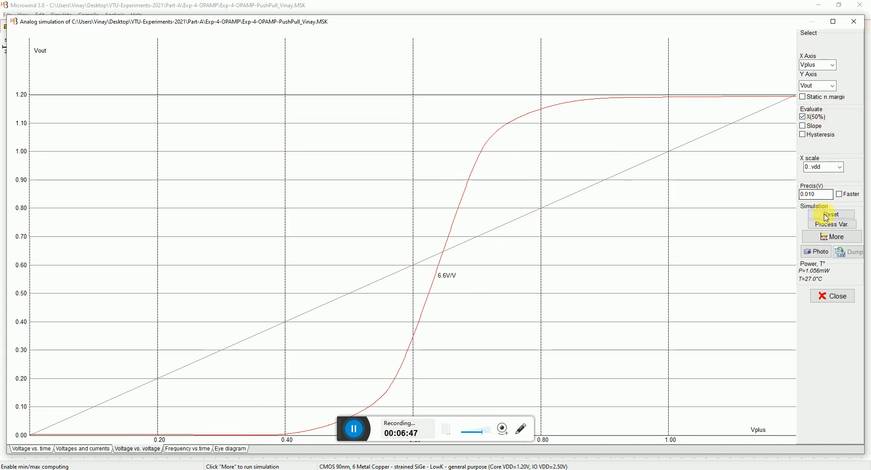
click(830, 215)
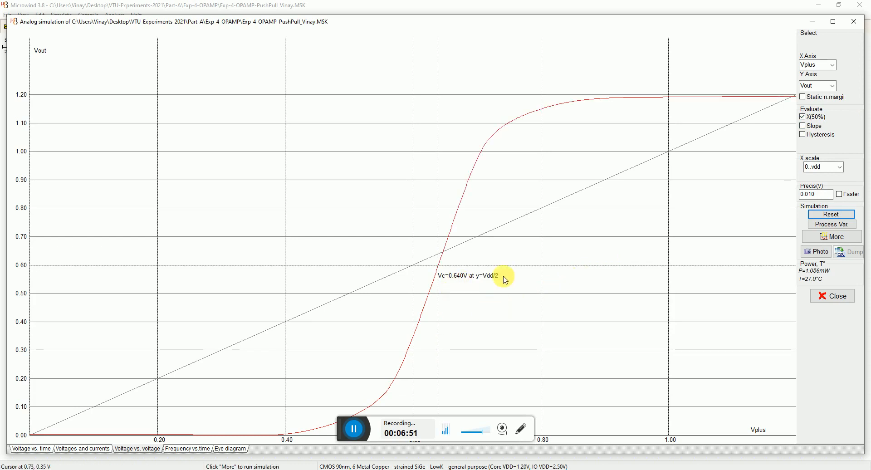
mouse_move(210, 398)
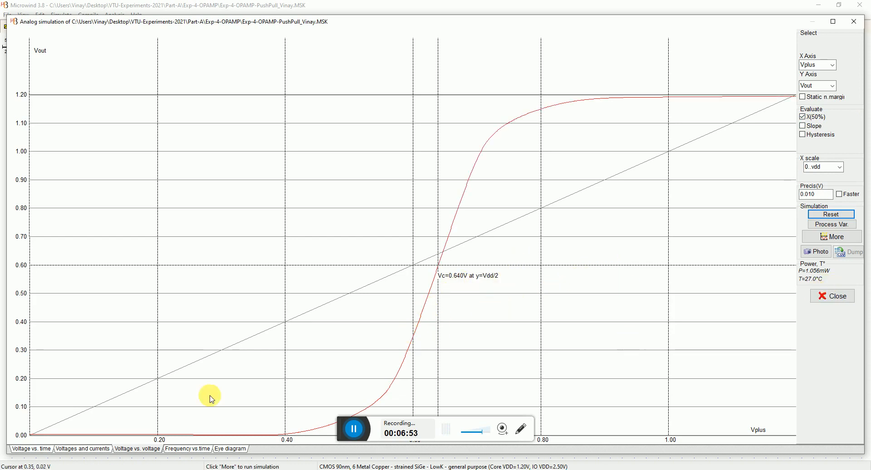
click(31, 449)
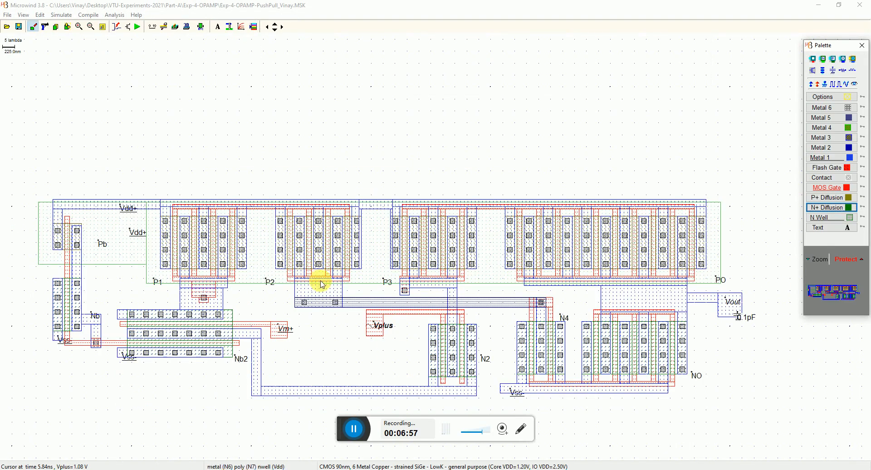
- Give the 0.05 V, 500 MHz Vplus sine a 0.64 V offset
double_click(377, 325)
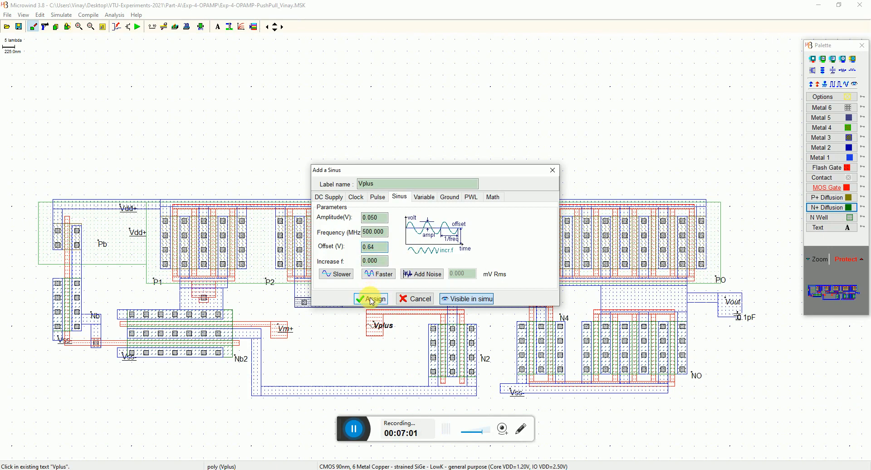
click(371, 299)
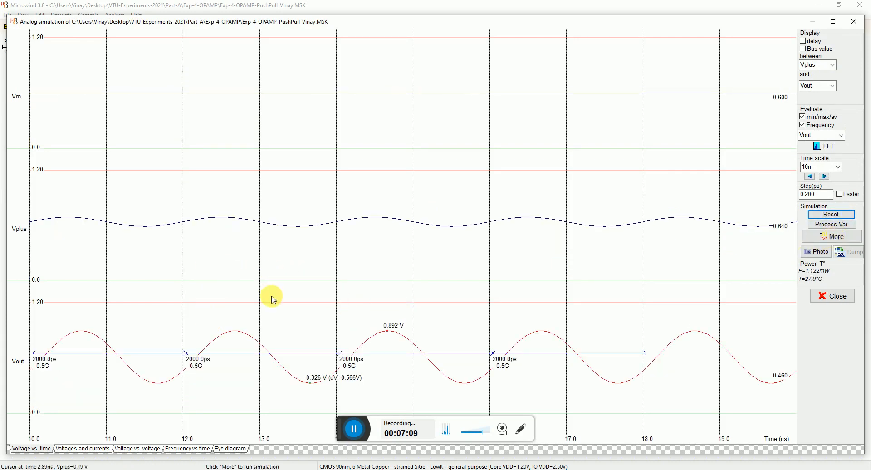
mouse_move(532, 294)
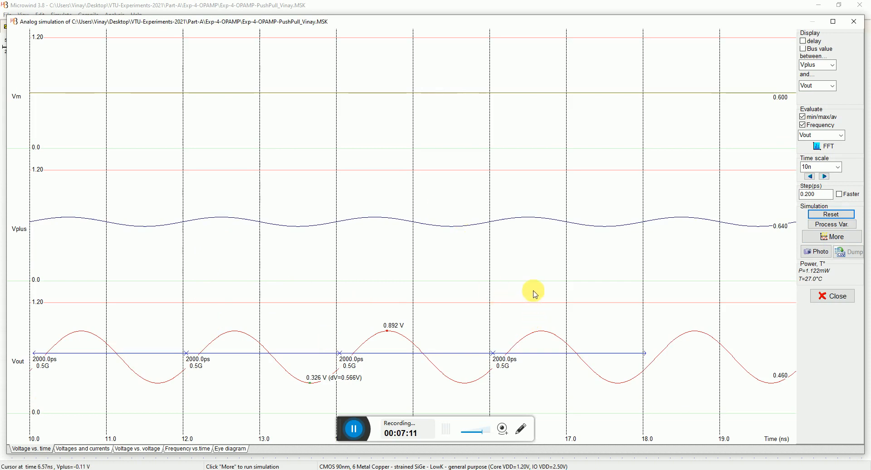
mouse_move(538, 290)
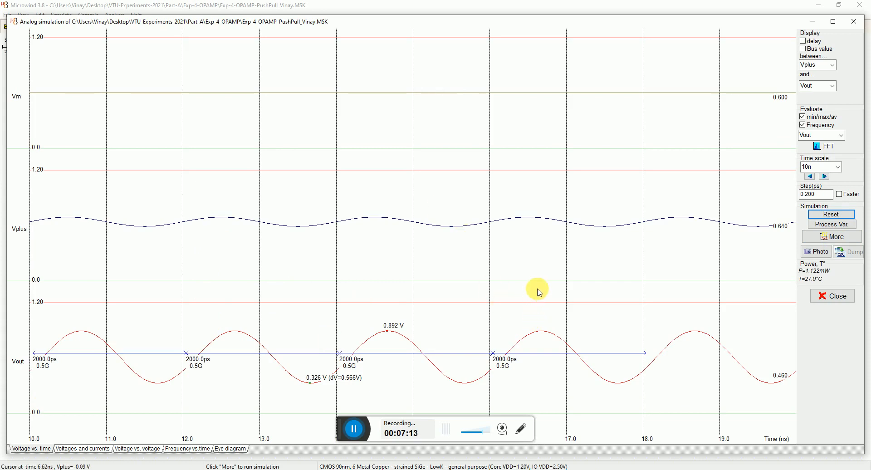
mouse_move(125, 439)
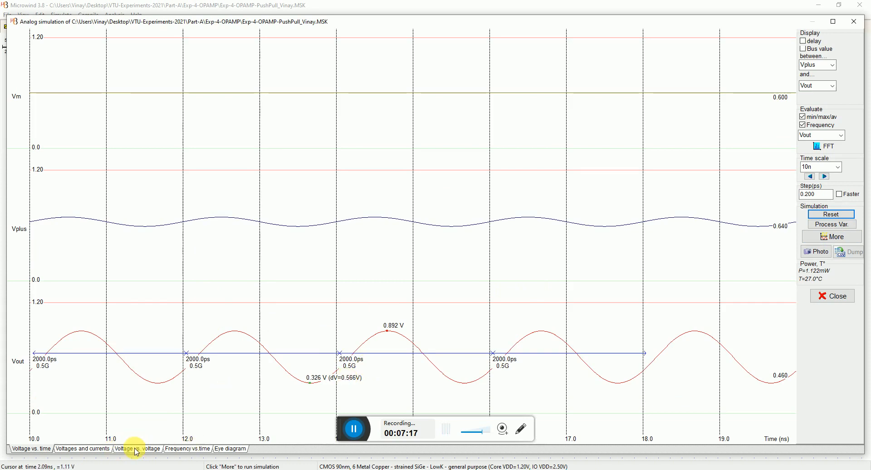
- Check the frequency and voltage plots of Vout swinging 0.326–0.892 V, then close the simulation
click(186, 449)
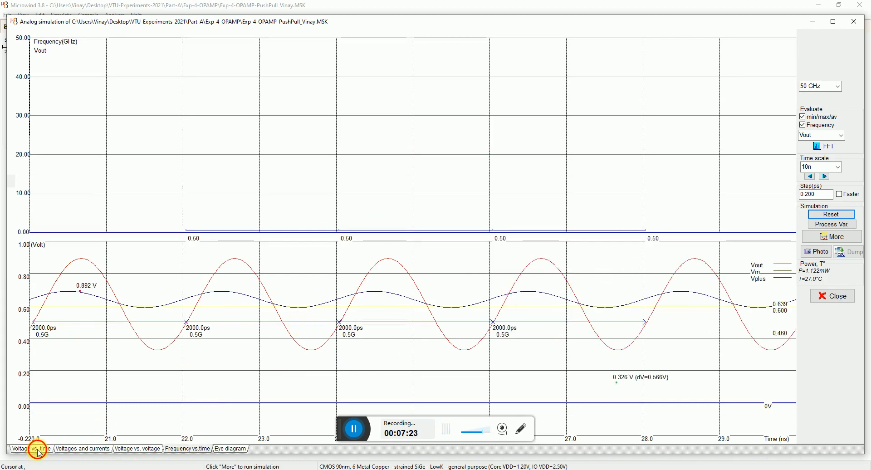
click(30, 448)
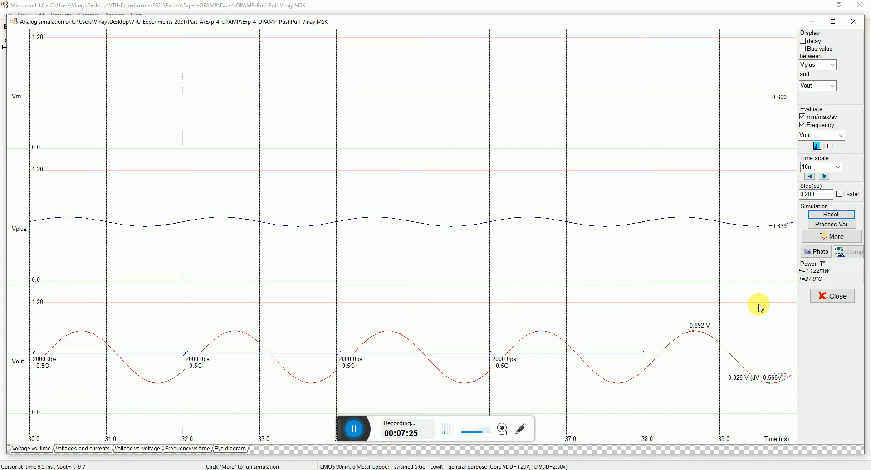
mouse_move(805, 279)
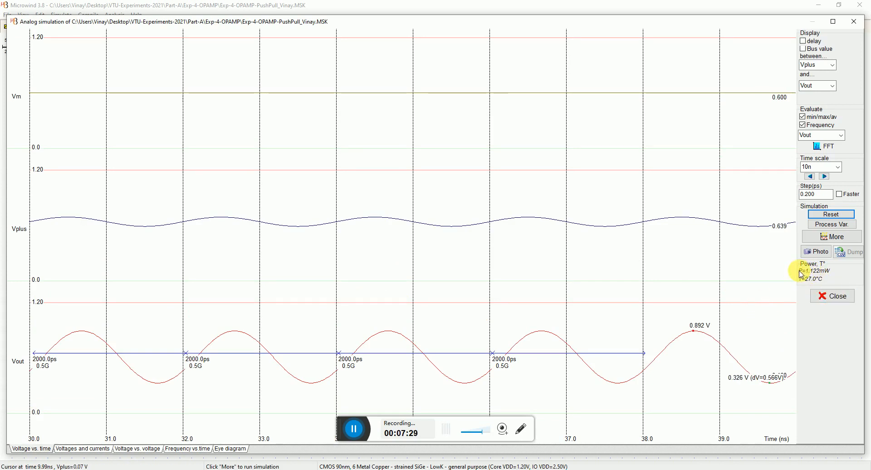
mouse_move(517, 340)
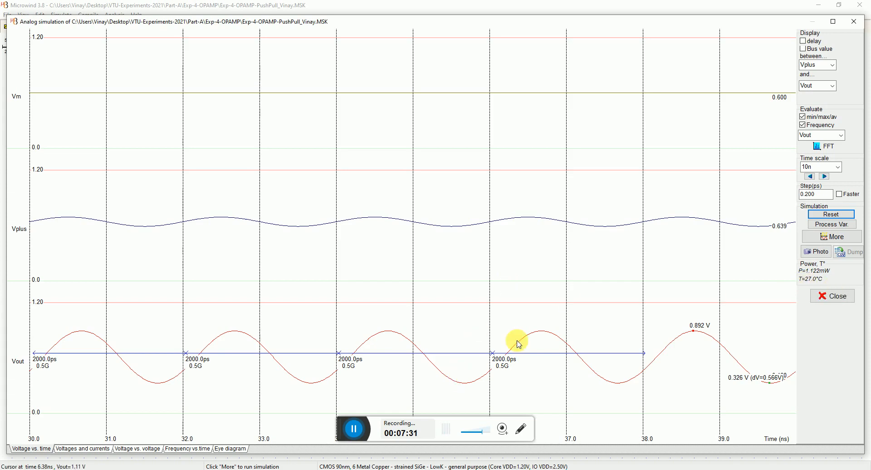
mouse_move(835, 295)
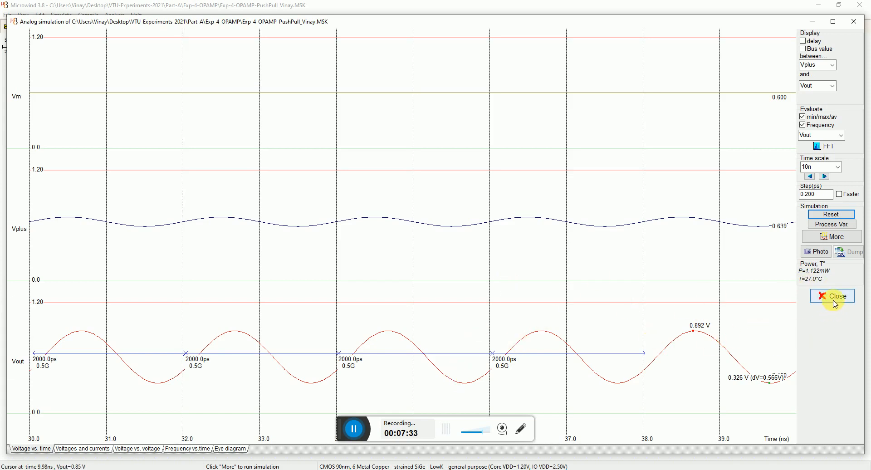
click(833, 295)
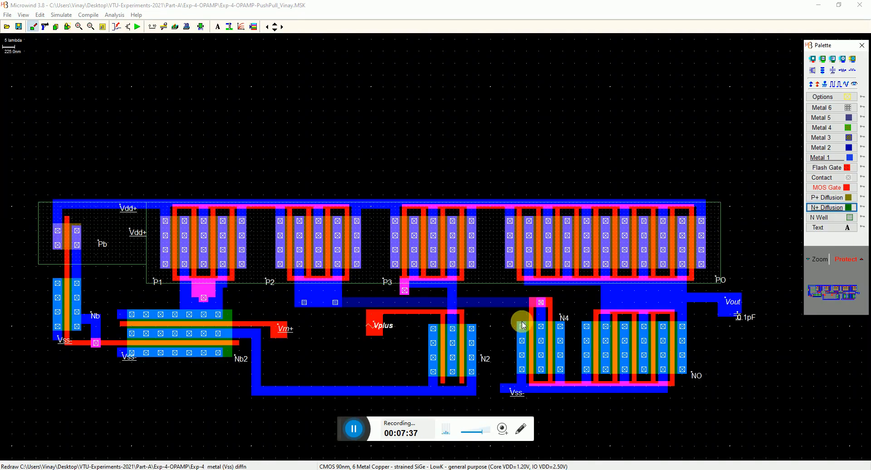
mouse_move(341, 246)
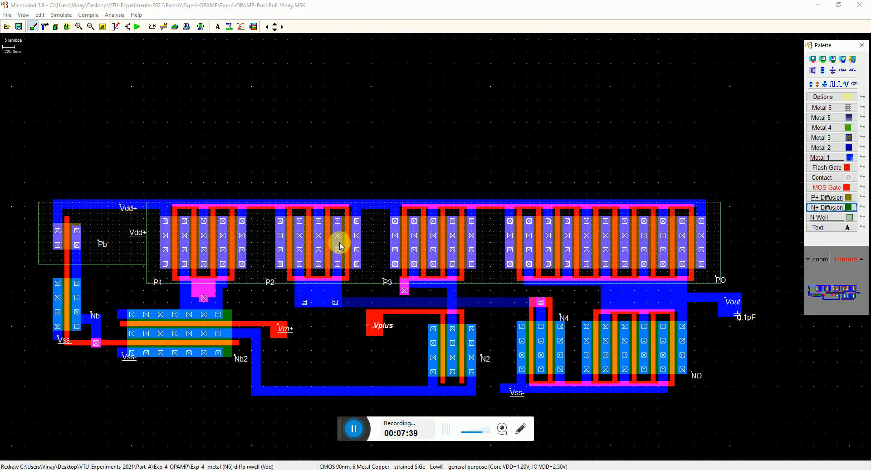